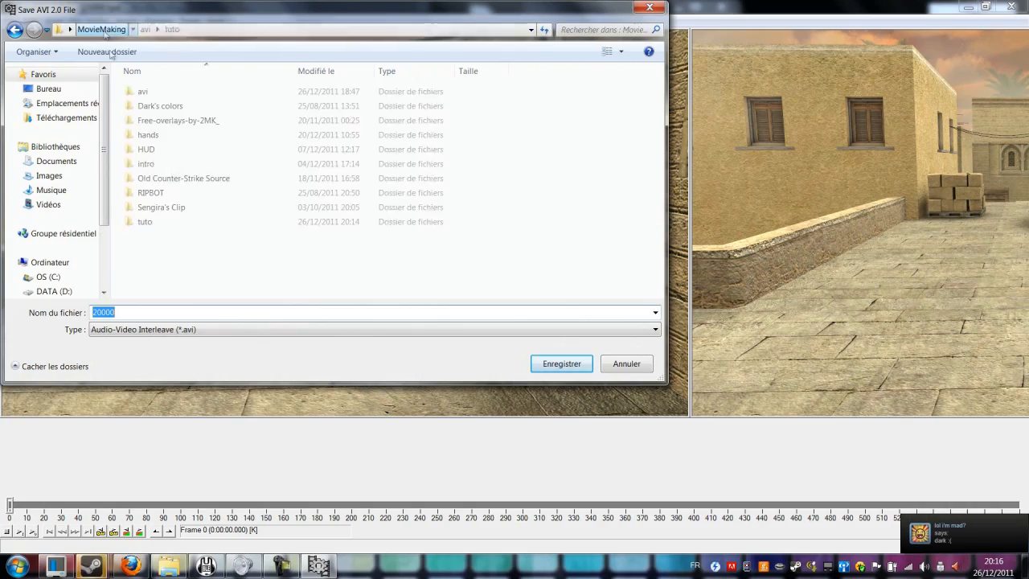
Save the Counter-Strike footage as vdub.avi into the MovieMaking\tuto folder
click(561, 363)
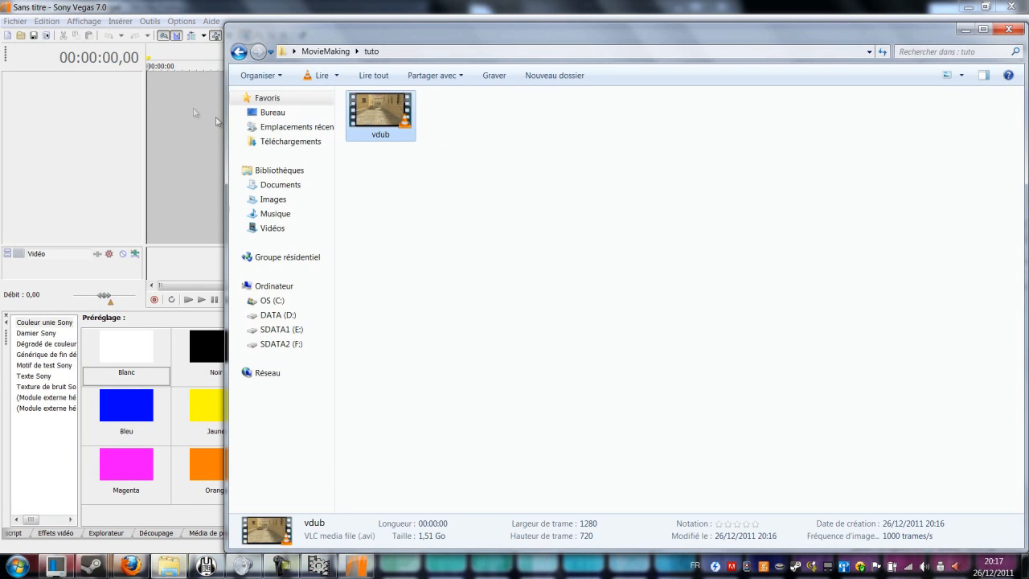
Drop vdub.avi onto the video track at the timeline start and preview it briefly
drag(379, 113, 659, 88)
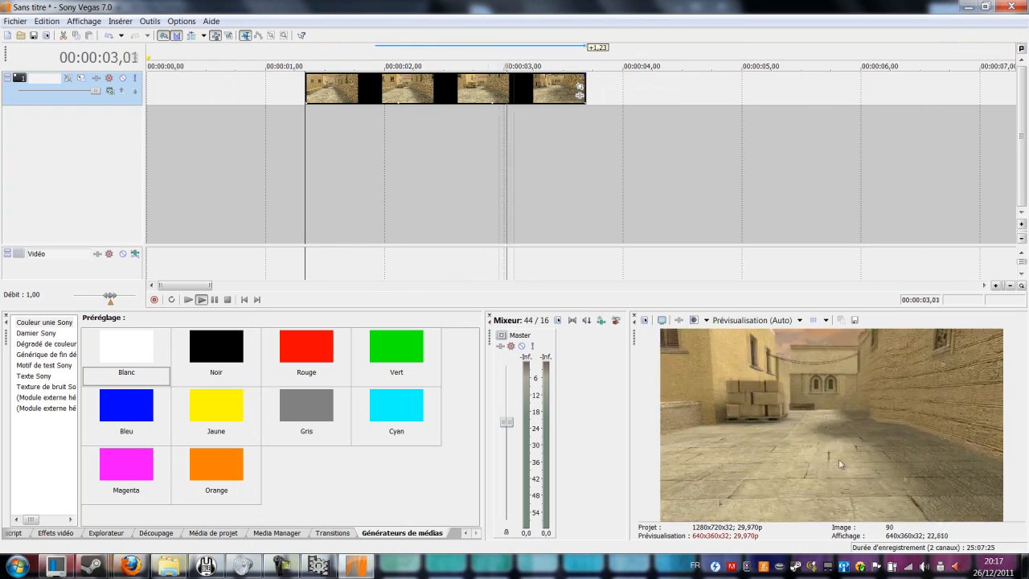
right_click(298, 77)
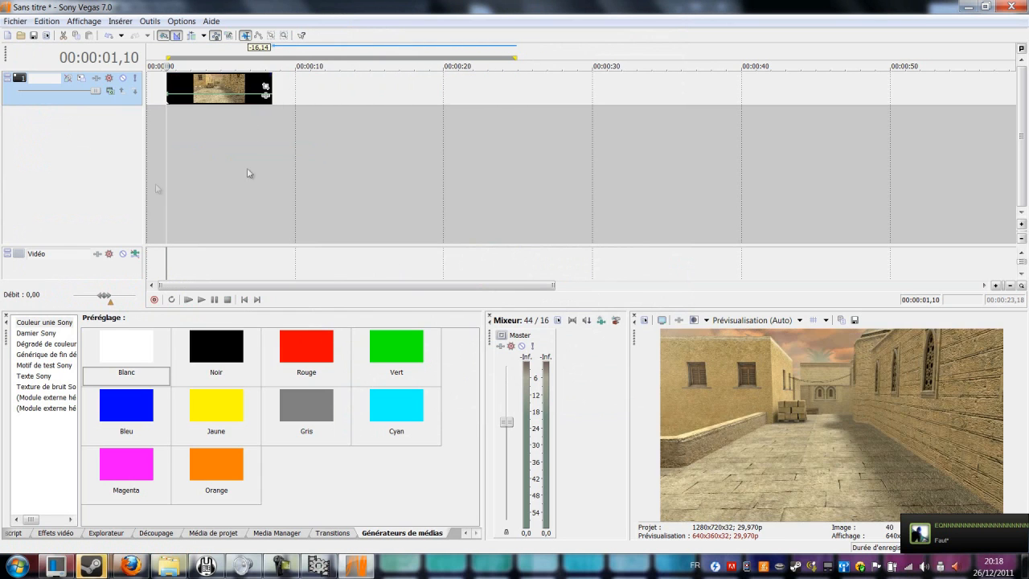
click(201, 301)
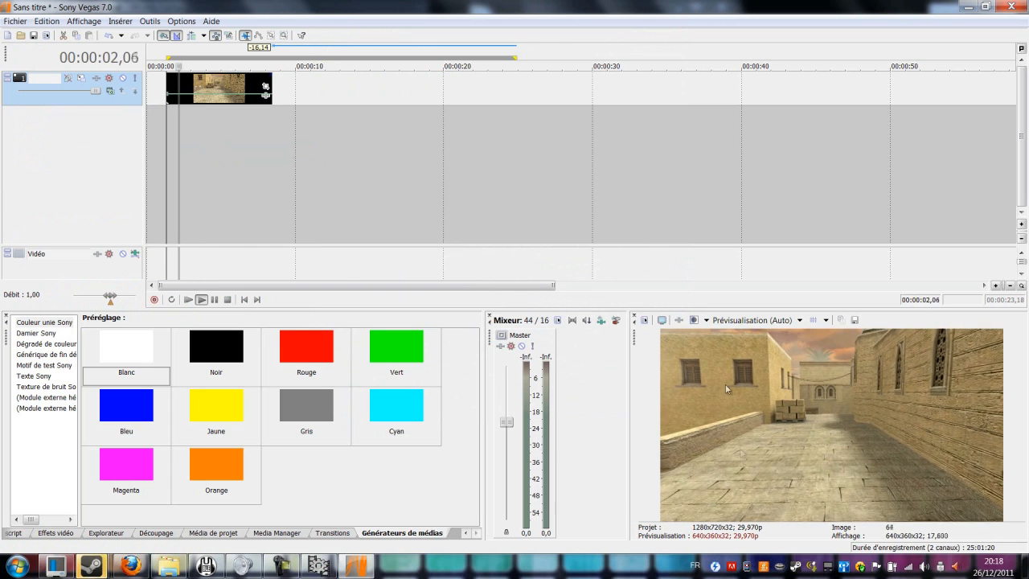
click(199, 301)
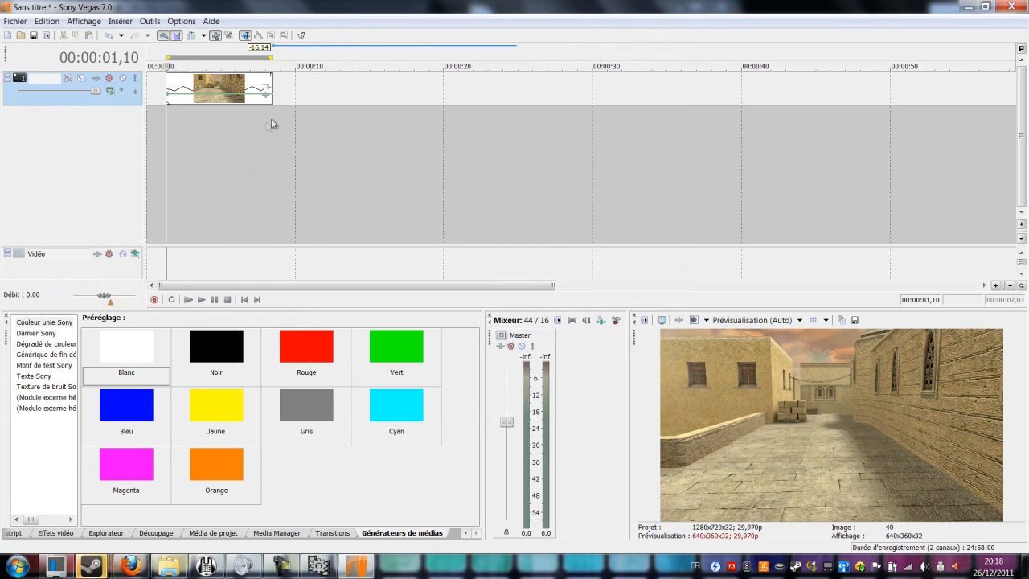
Start rendering the timeline to a new file named vegas
click(10, 21)
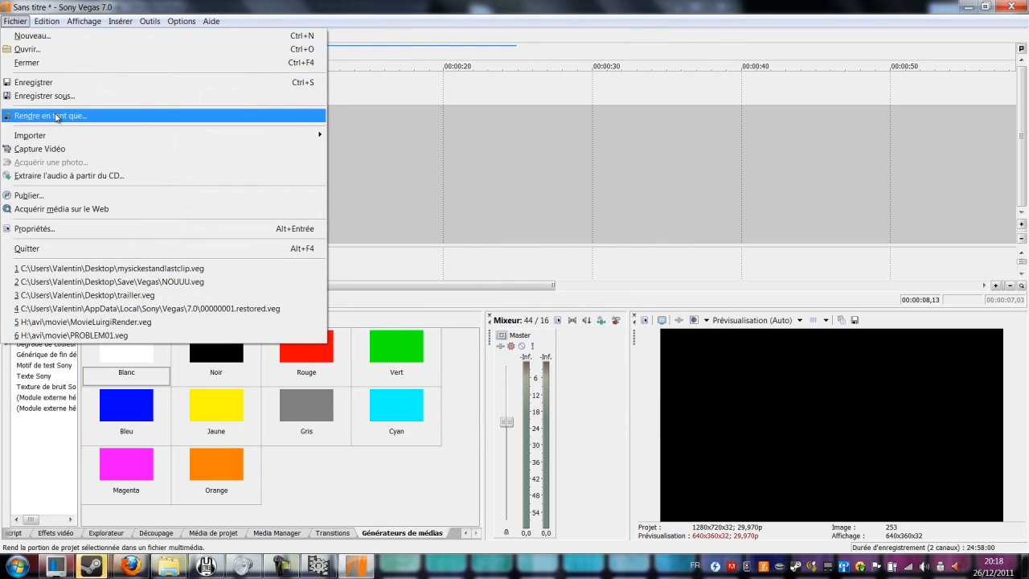
click(54, 116)
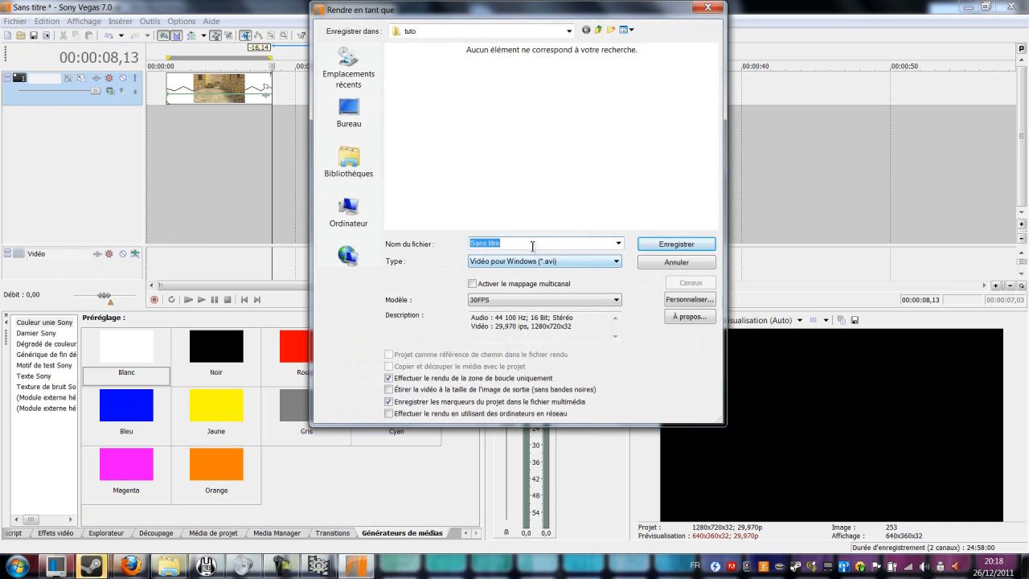
text(vegas)
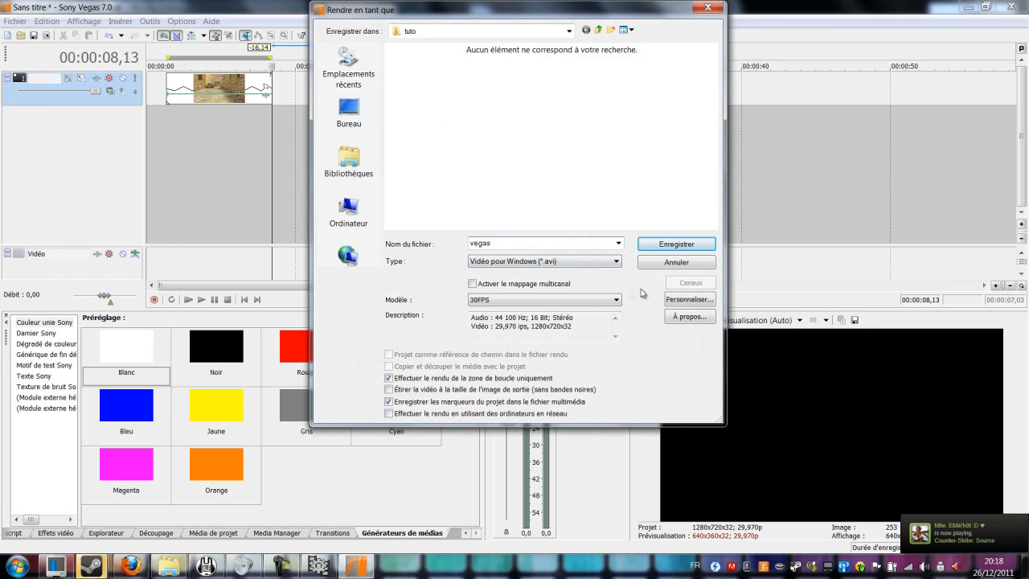
Customize the render as uncompressed HDV 720 video with audio unticked, and accept
click(689, 299)
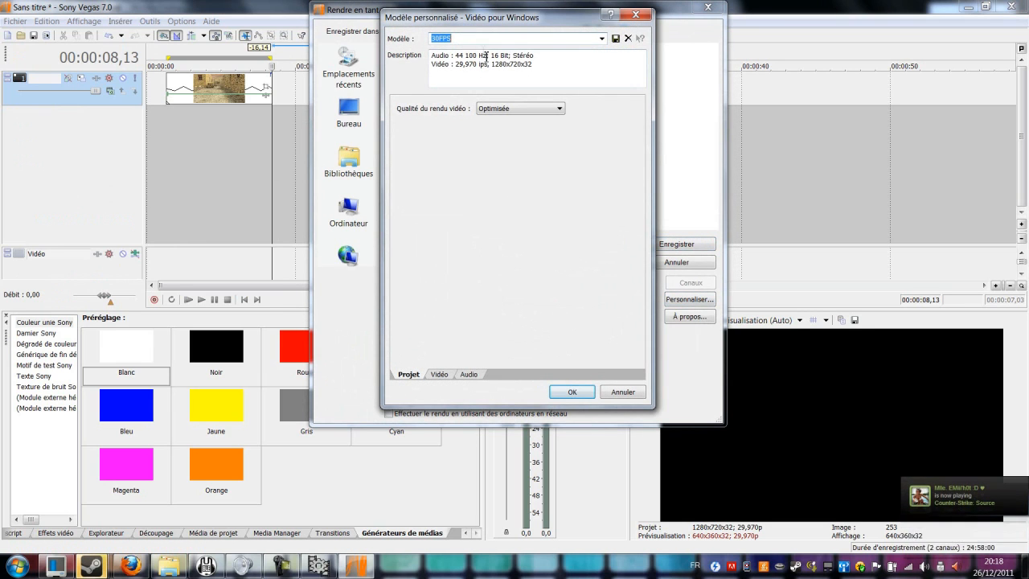
click(439, 372)
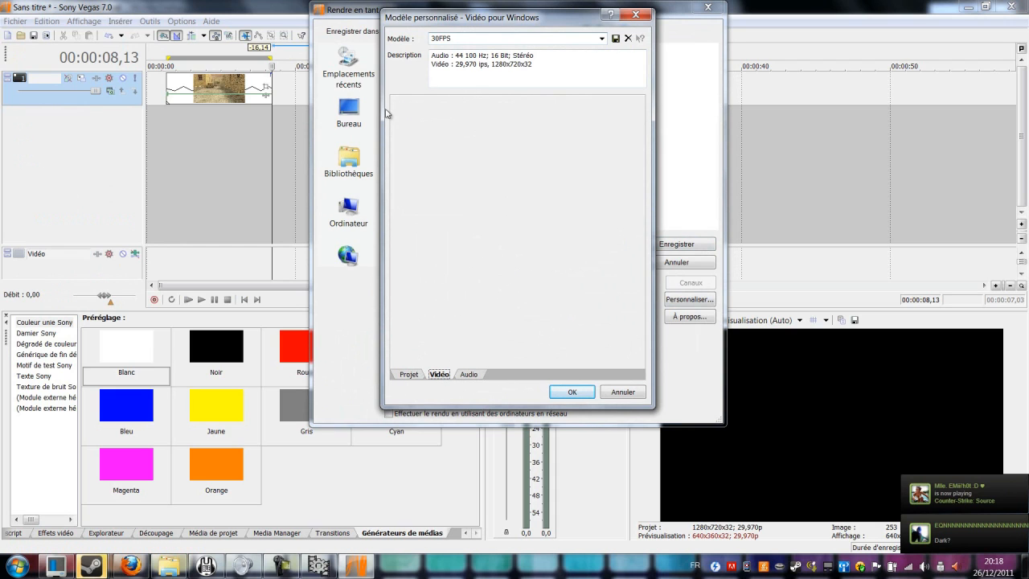
click(438, 373)
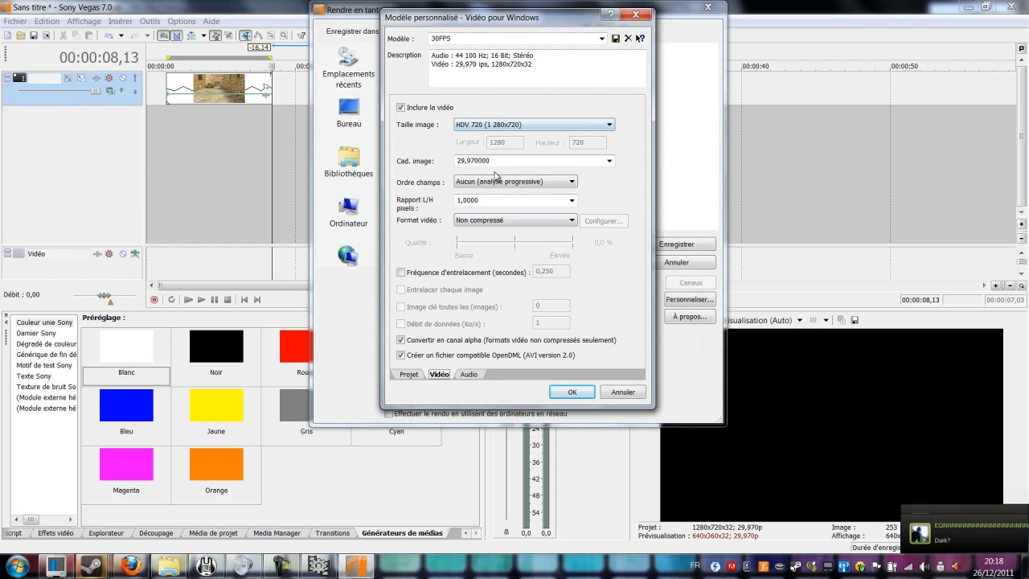
mouse_move(556, 112)
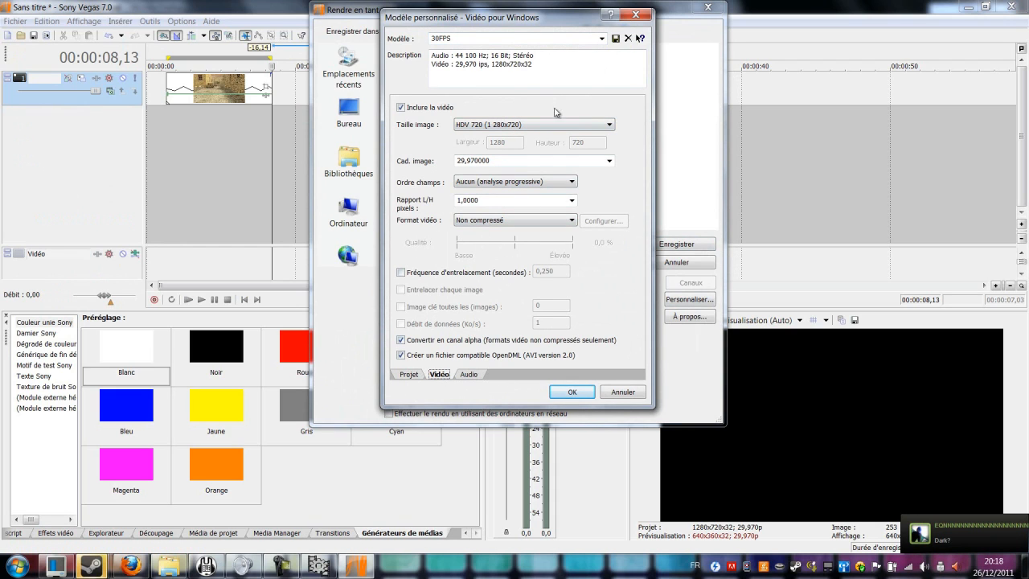
click(468, 373)
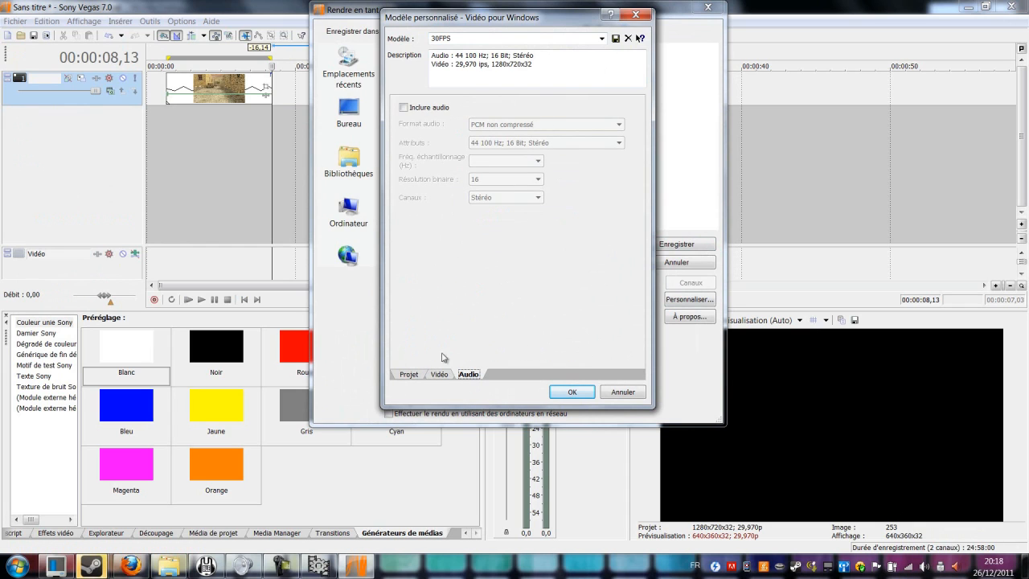
click(437, 373)
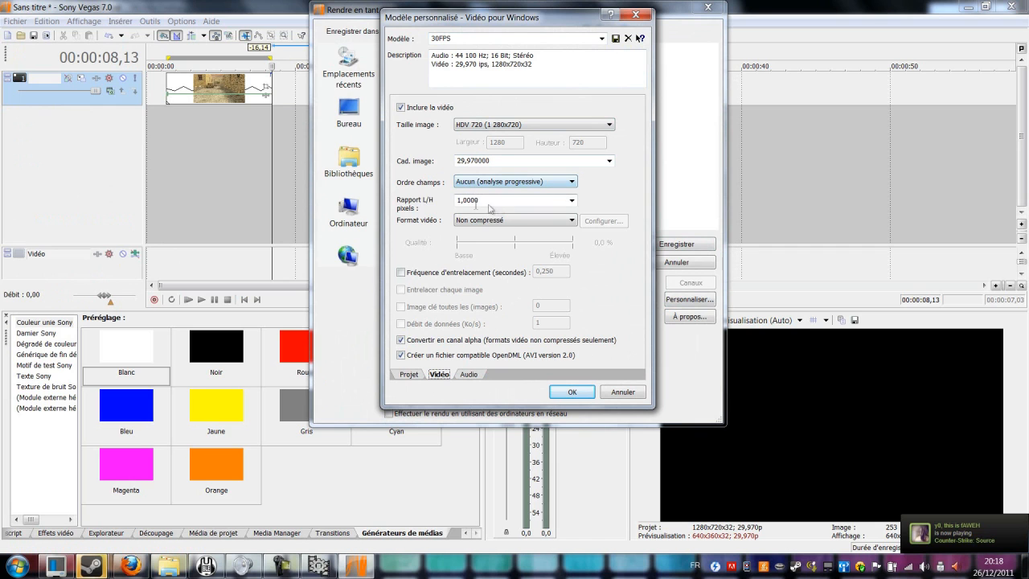
click(409, 373)
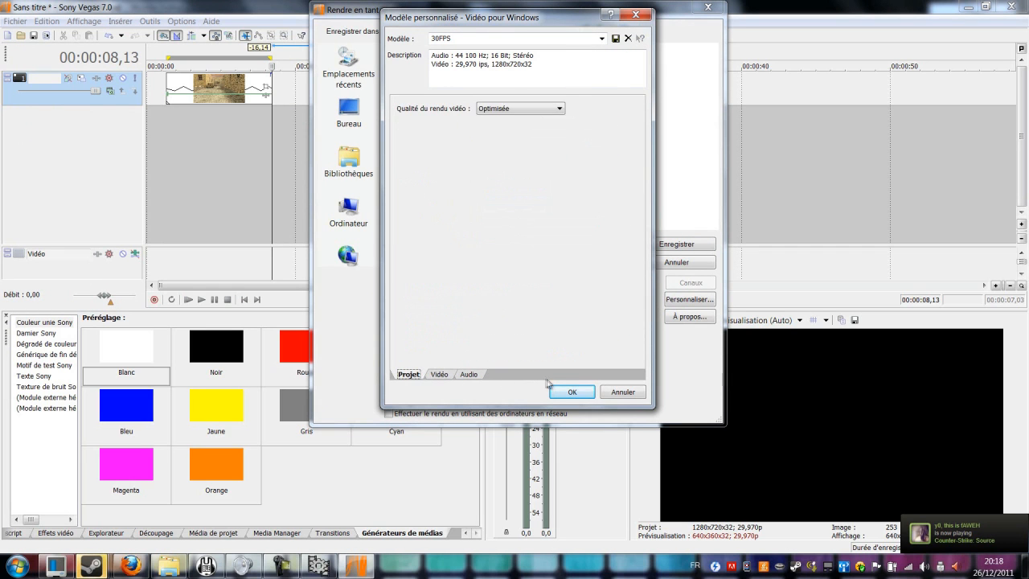
click(572, 392)
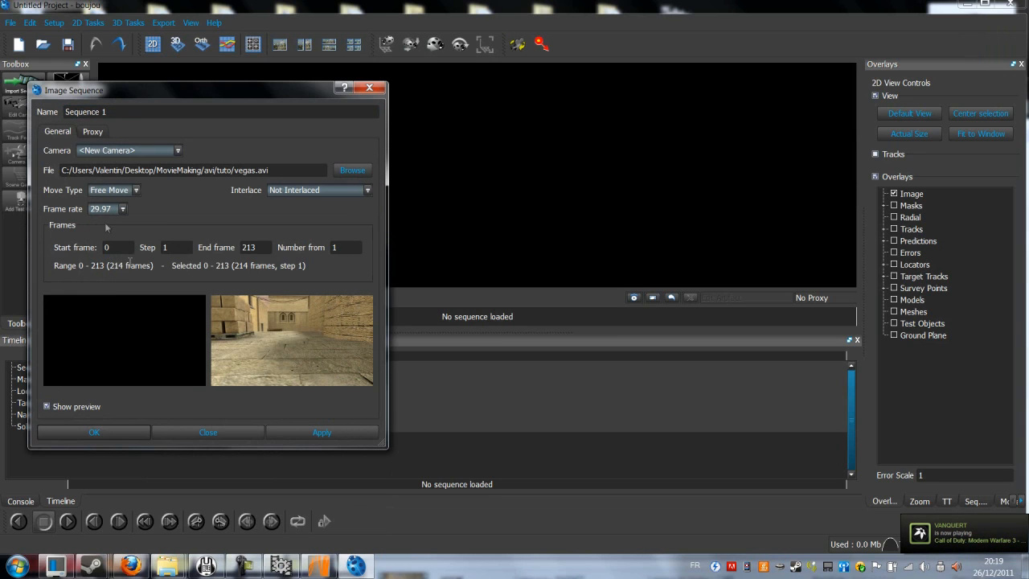
Load vegas.avi as a sequence starting at frame 1 at 29.97 fps
click(117, 247)
text(1)
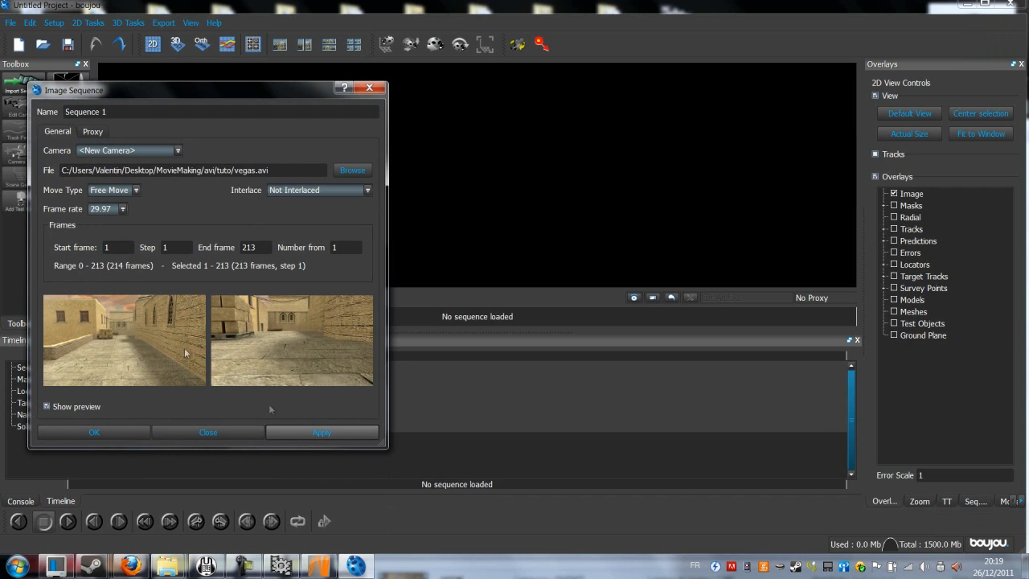
click(321, 431)
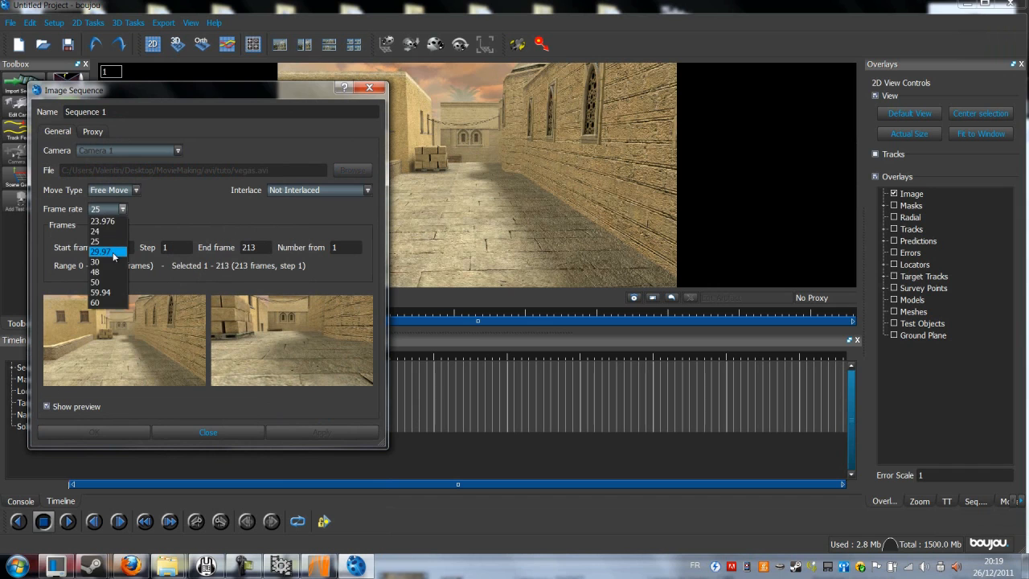
click(102, 251)
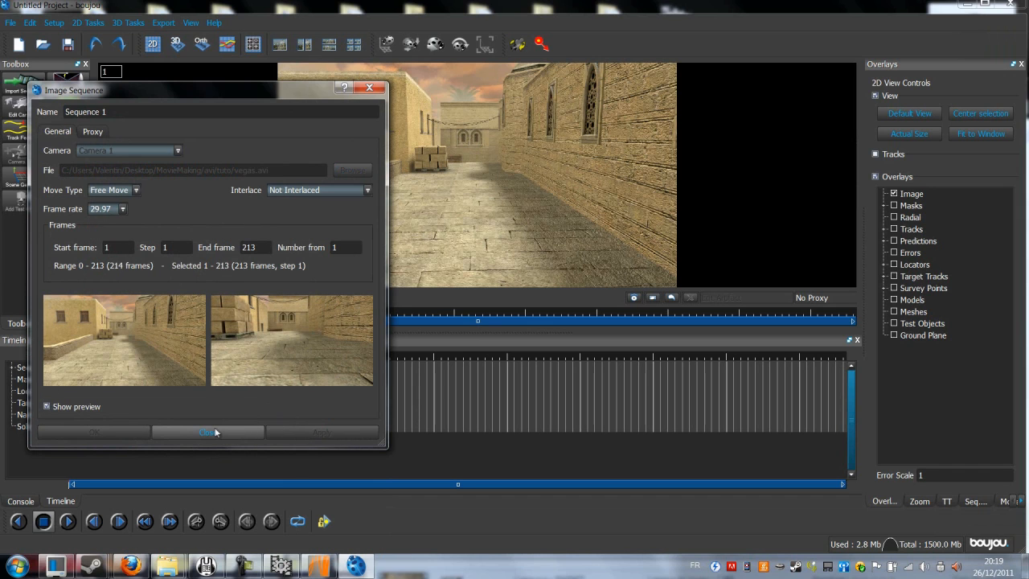
click(208, 431)
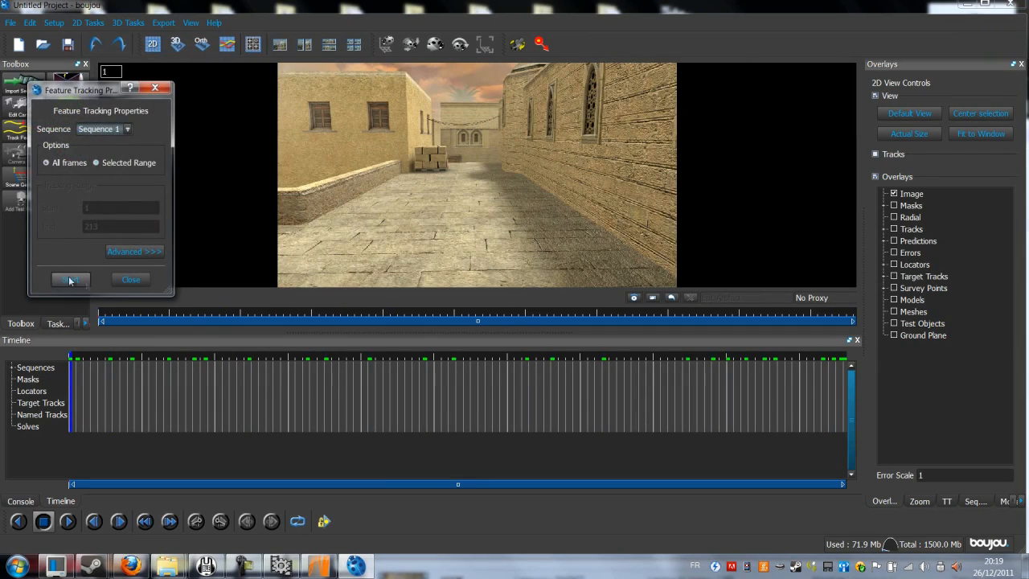
Review the advanced search settings and start feature tracking on the sequence
click(135, 250)
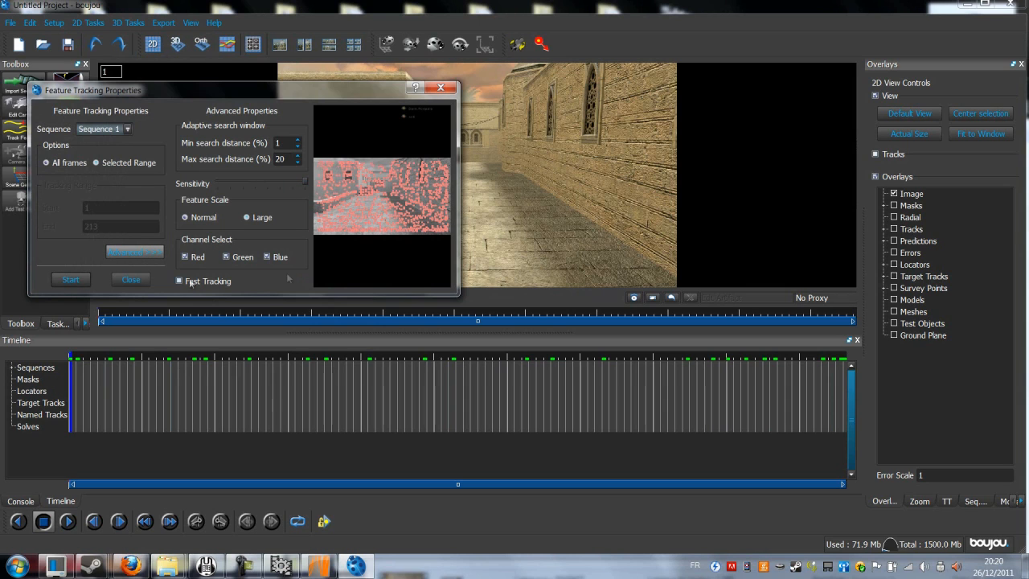
click(71, 279)
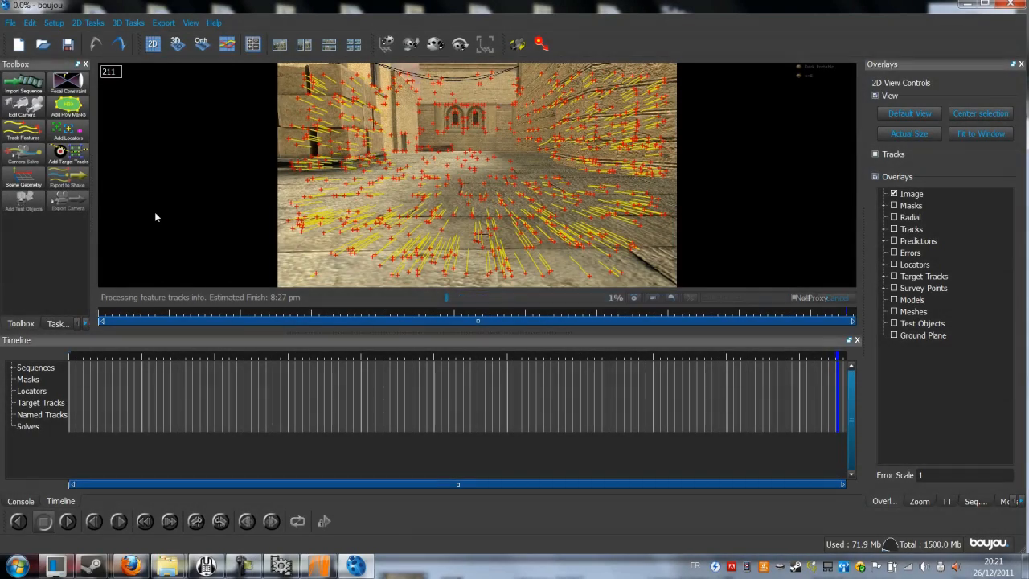
Run Solve Camera from the 3D Tasks to get a camera solve with predicted points
click(125, 23)
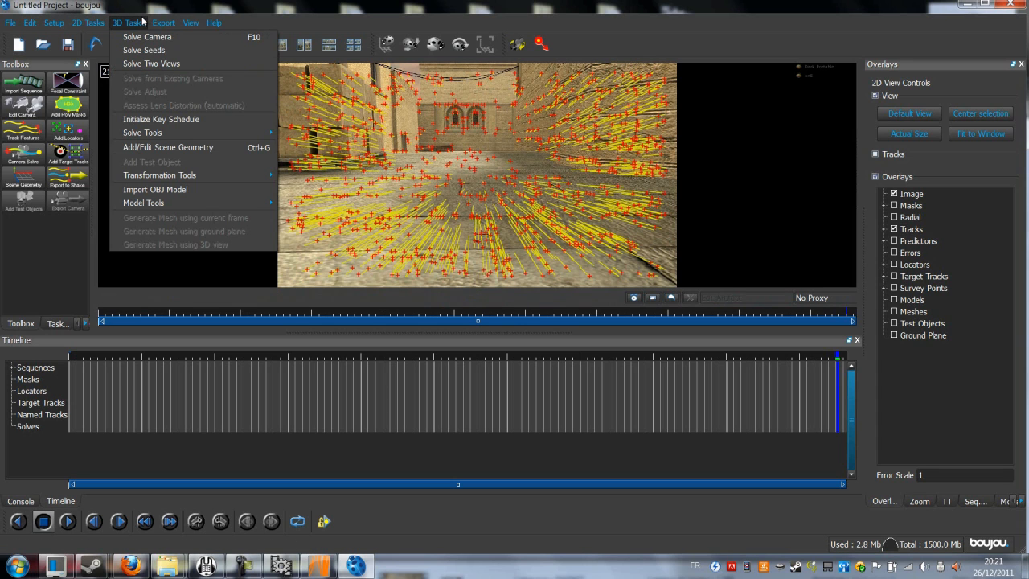
click(147, 37)
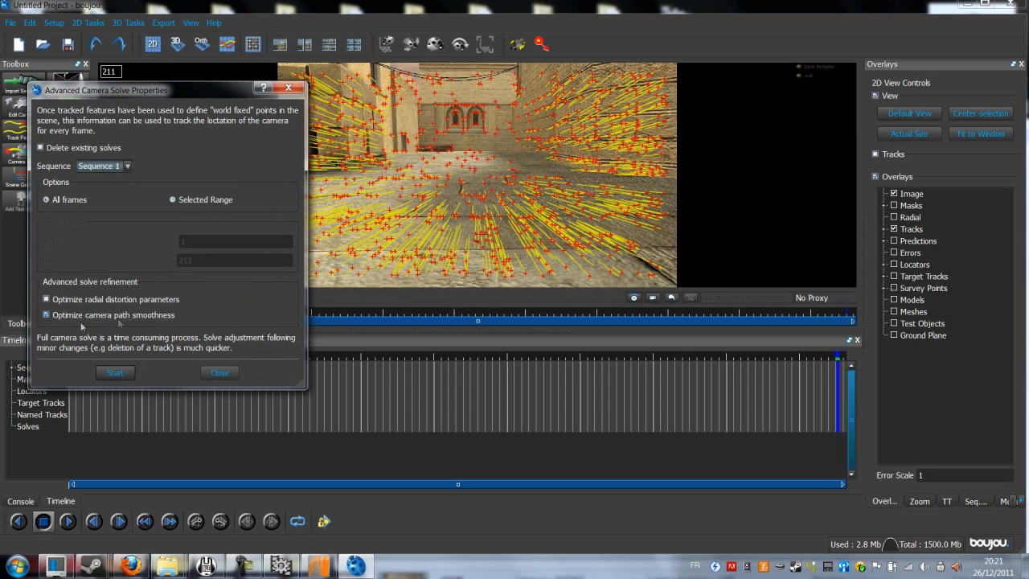
click(116, 373)
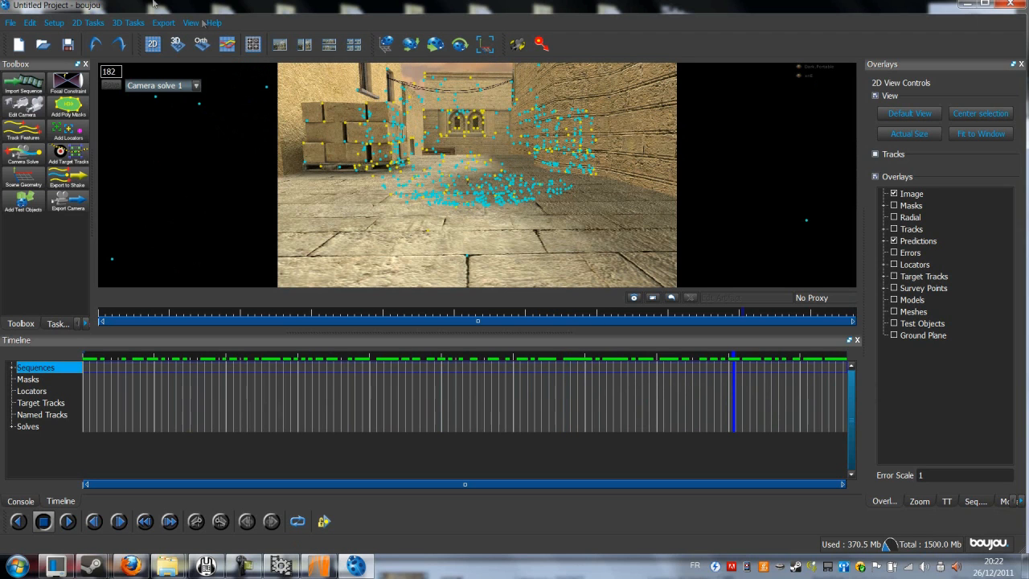
Add an x-axis scene geometry hint on two tracks and update the coordinate frame
click(131, 23)
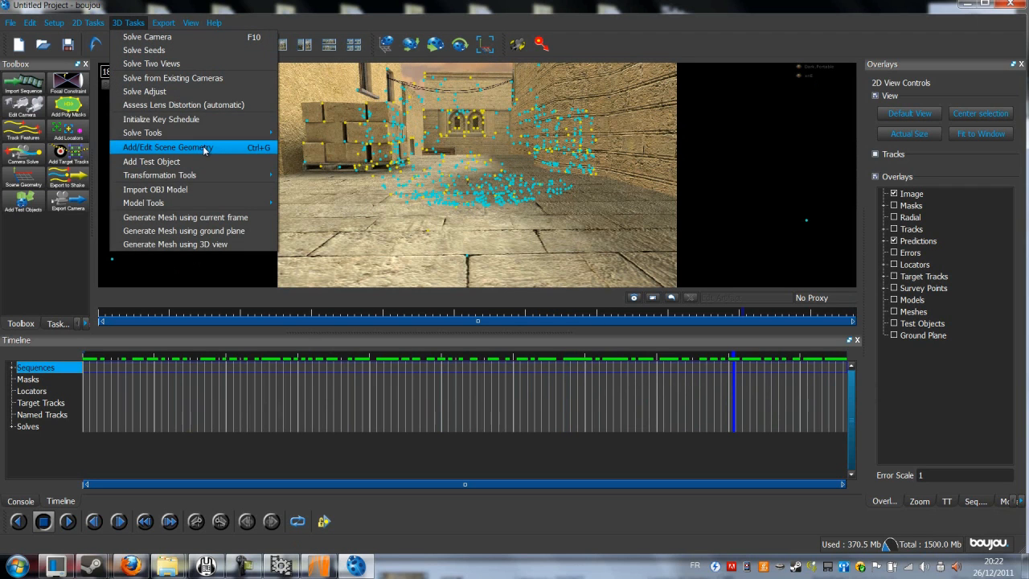
click(166, 148)
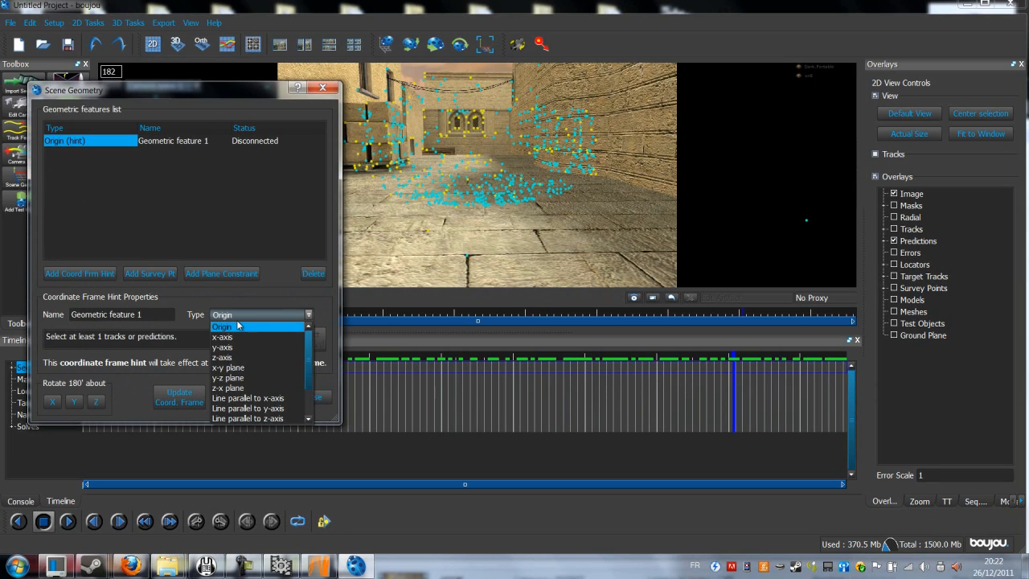
click(222, 337)
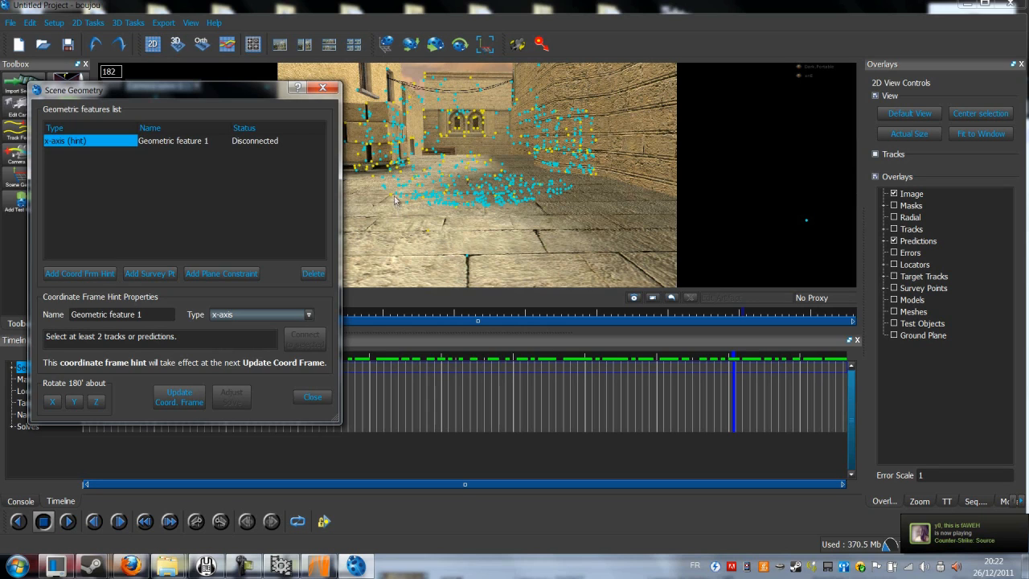
mouse_move(411, 176)
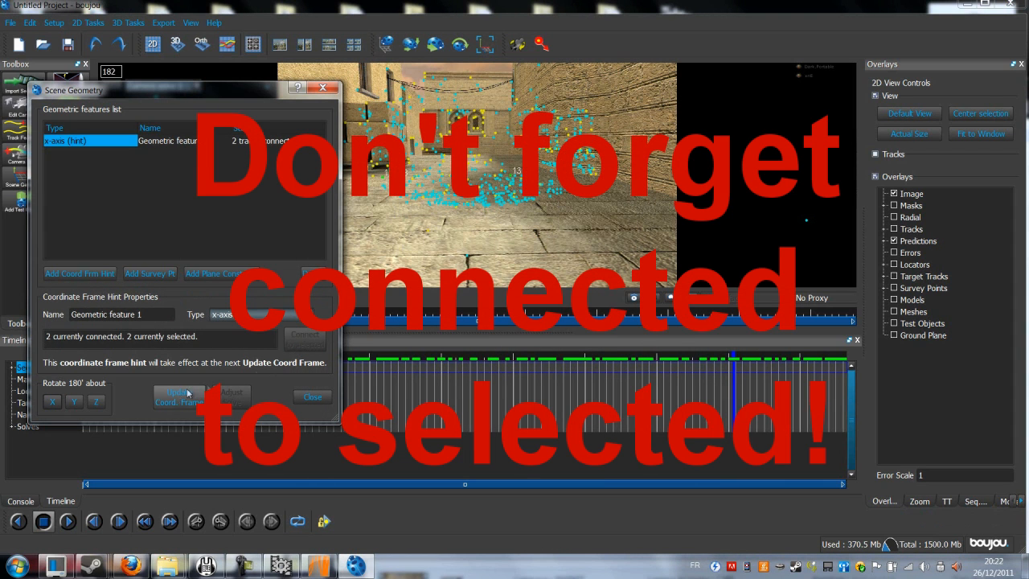
click(311, 395)
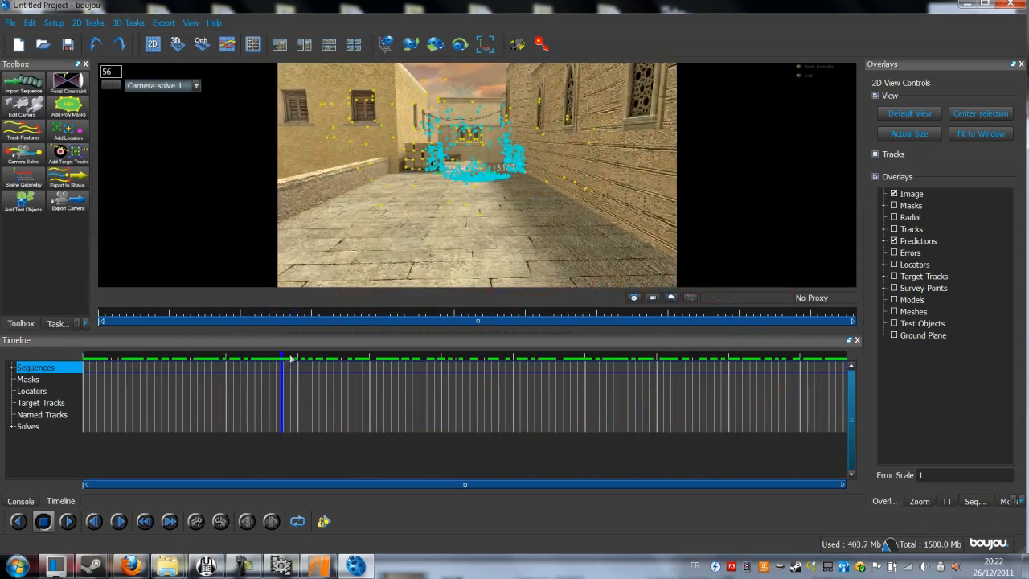
Scrub to a later frame to check the solve, then return to frame 1
click(643, 360)
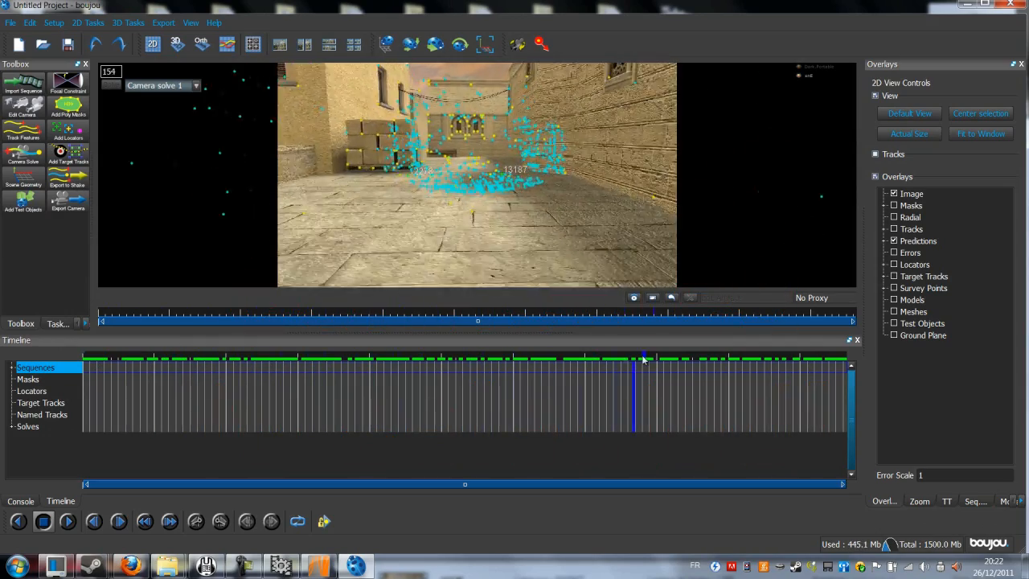
click(238, 370)
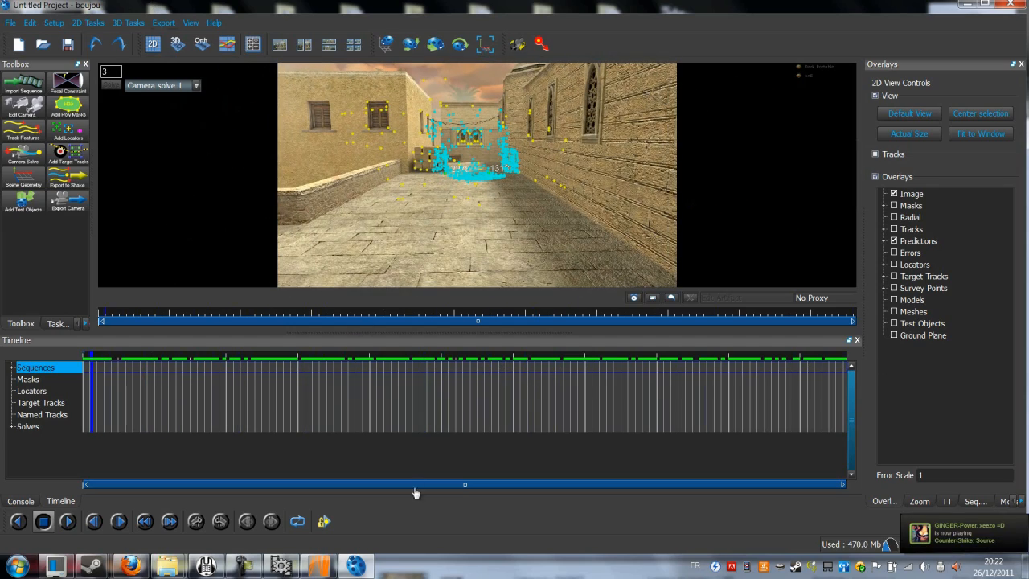
click(163, 23)
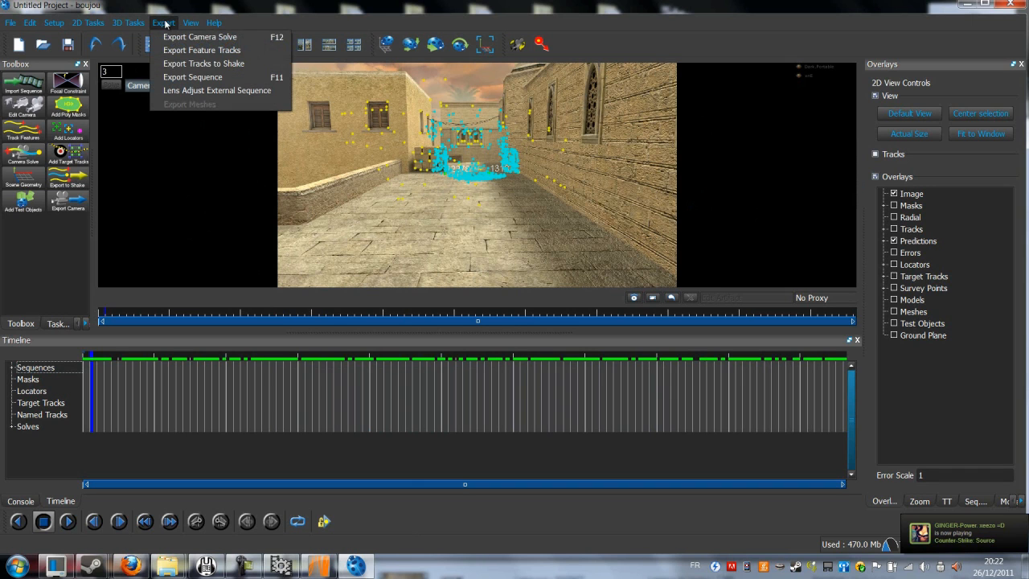
mouse_move(193, 77)
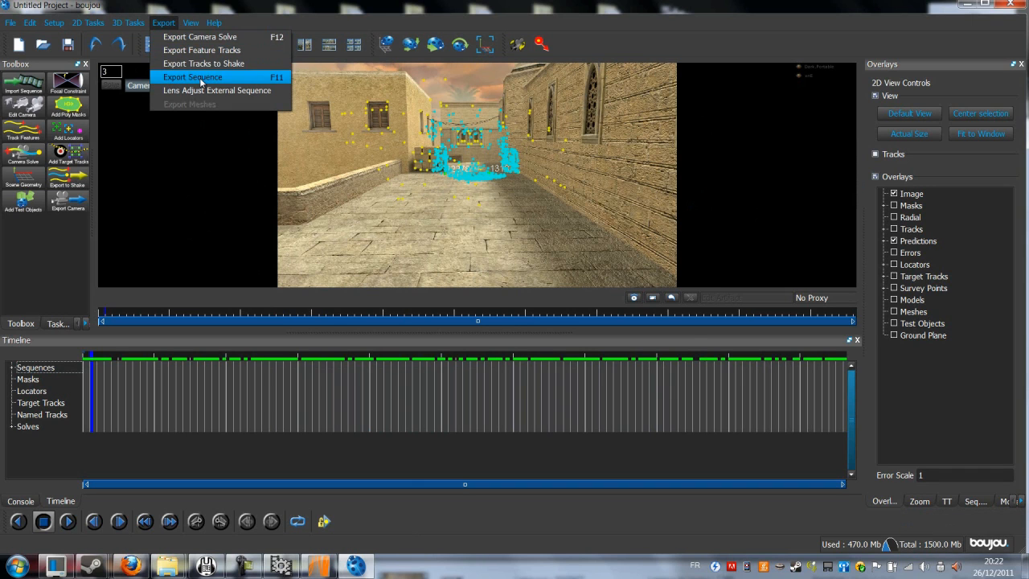
Review the Export Sequence settings and leave them without exporting
click(193, 77)
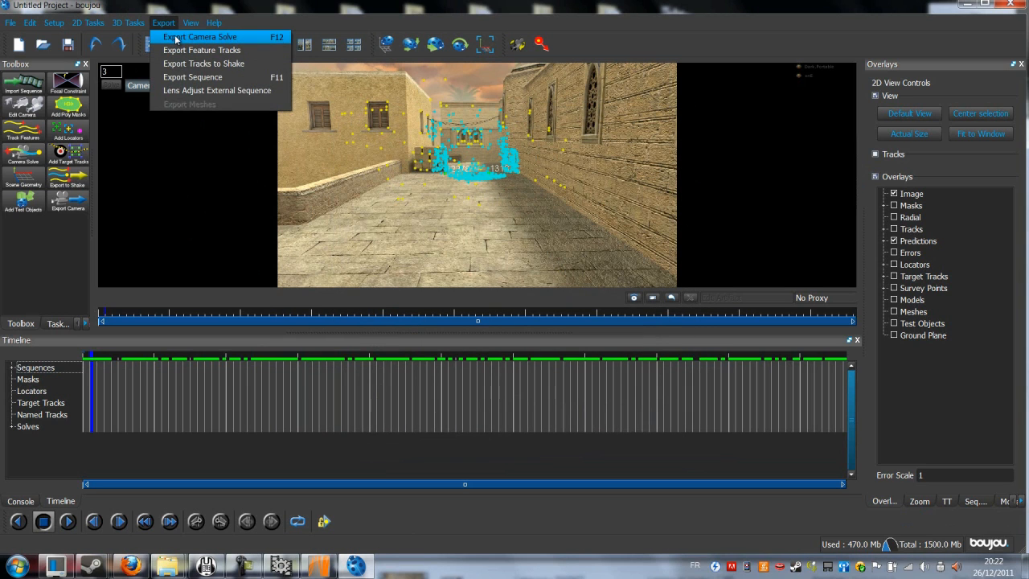
mouse_move(207, 77)
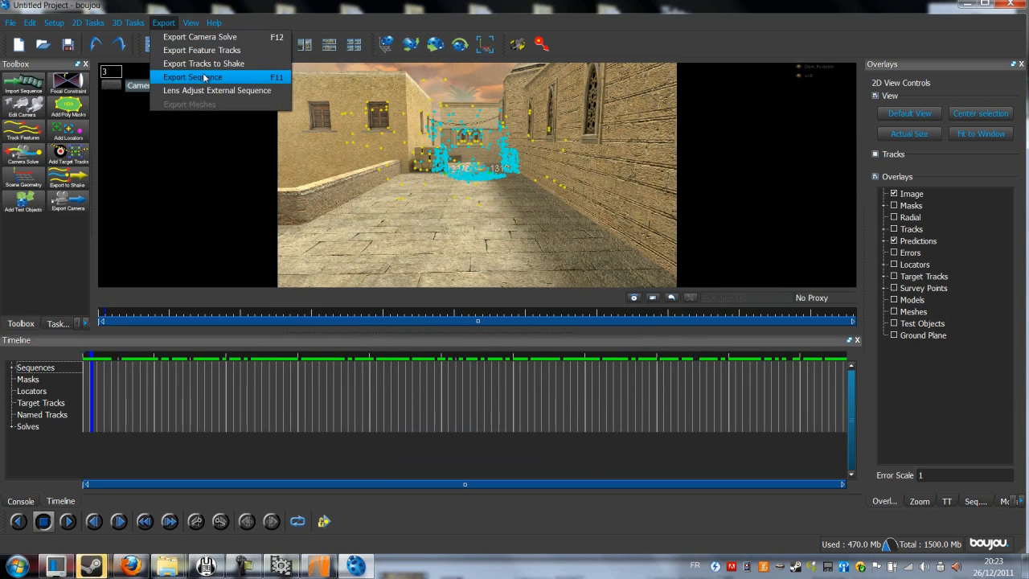
click(193, 77)
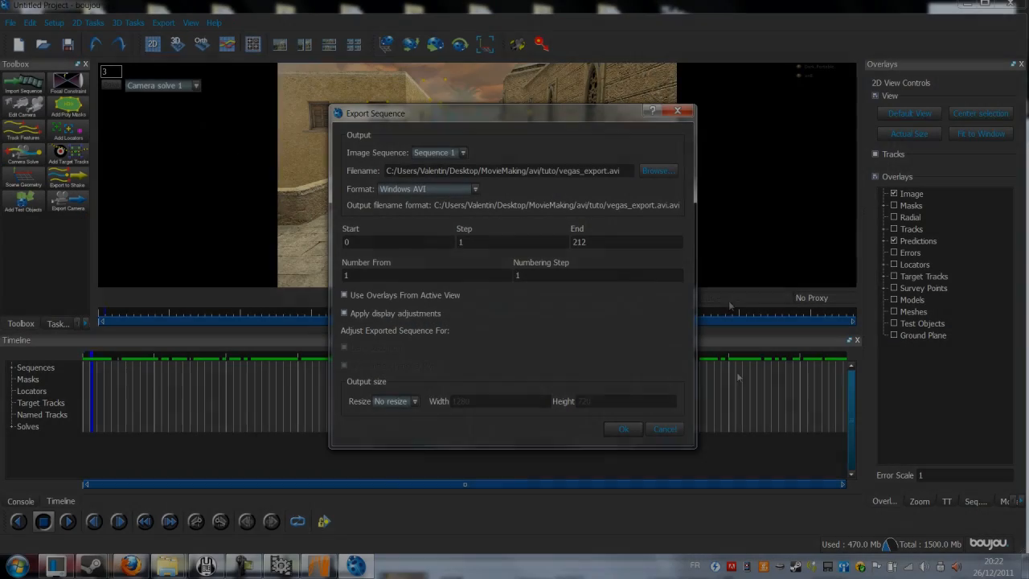
click(164, 23)
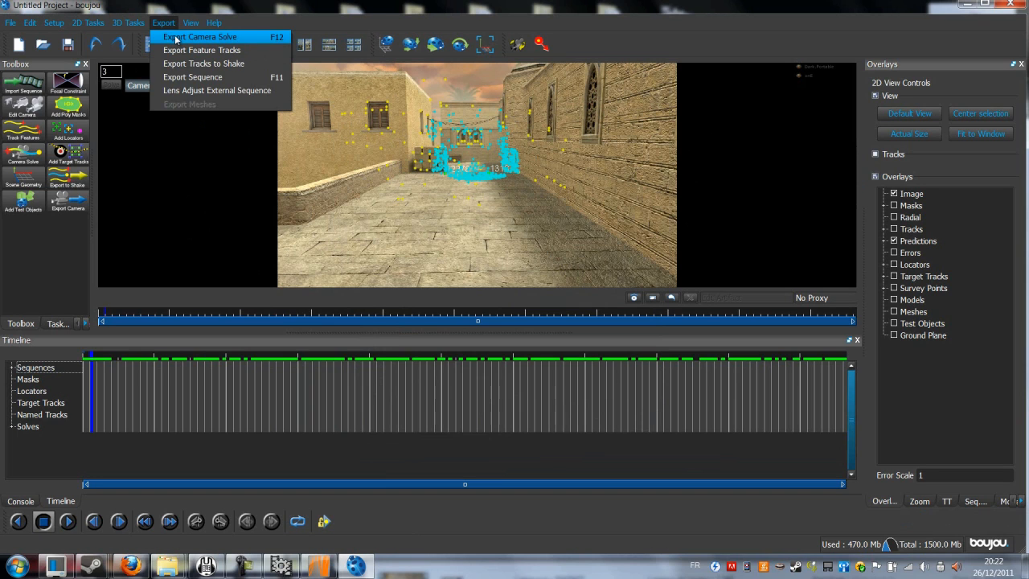
In Export Camera, try the After Effects (Maya) export format first
click(192, 35)
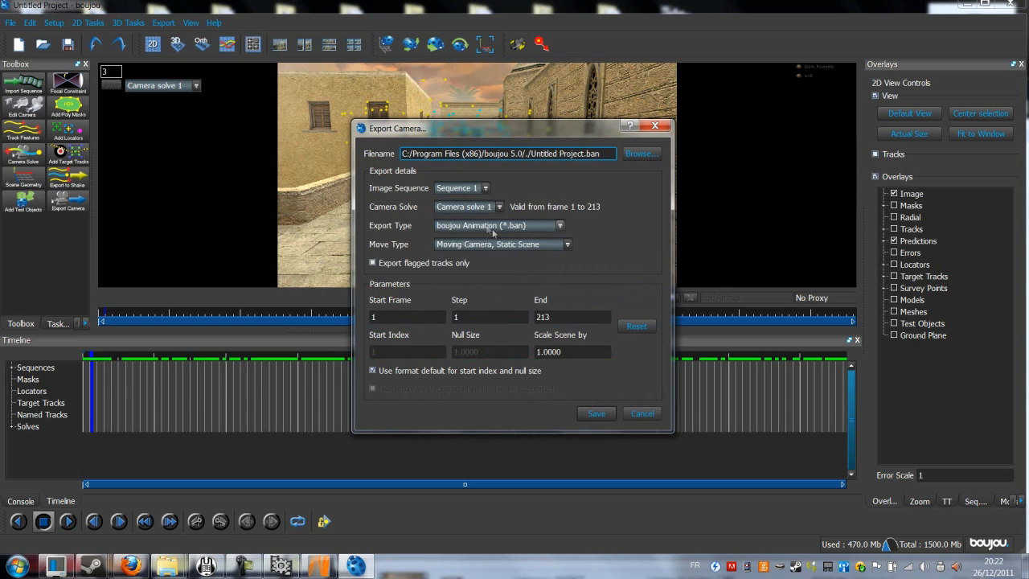
click(559, 225)
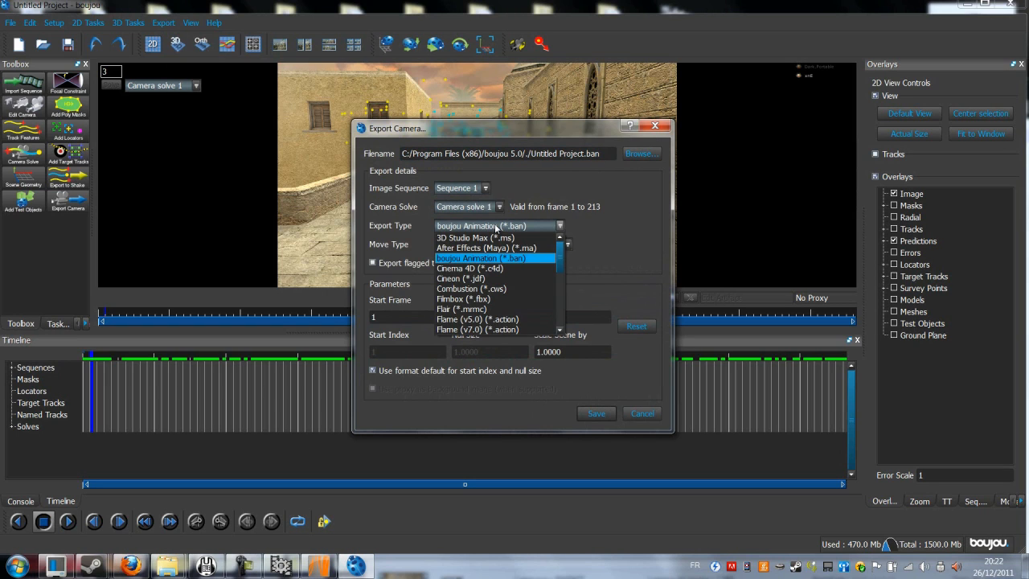
mouse_move(505, 248)
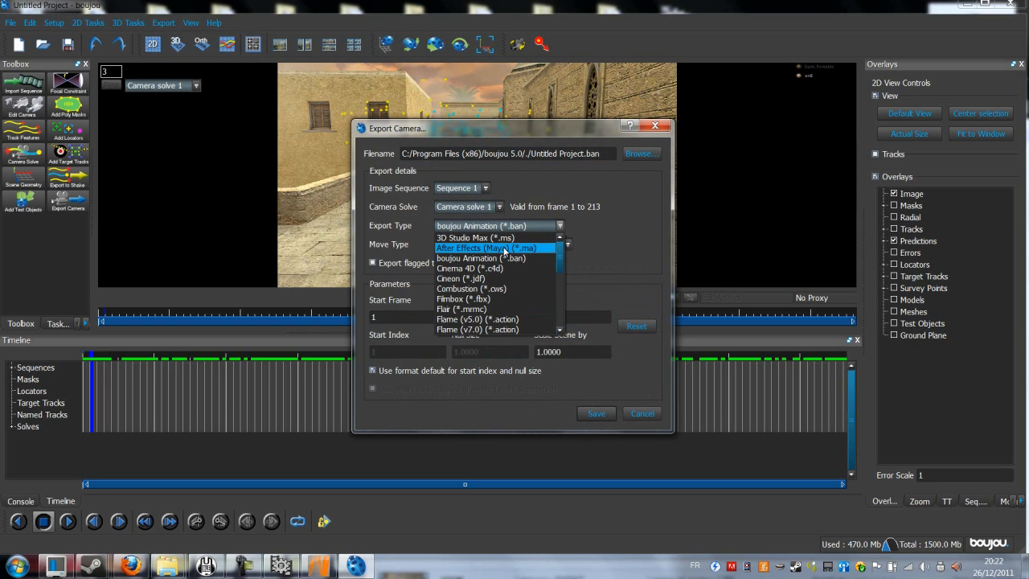
click(494, 247)
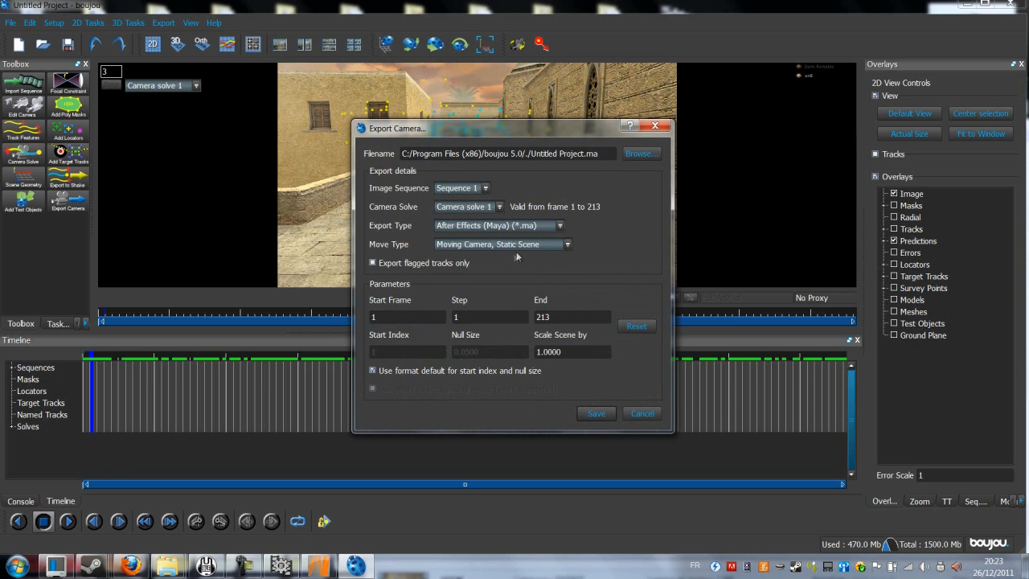
click(572, 351)
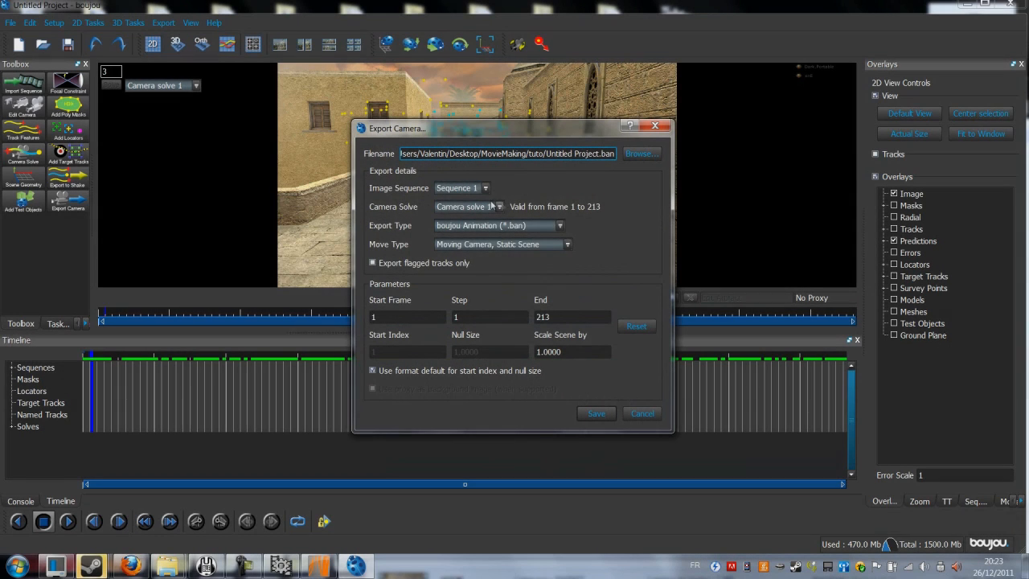
Set the export type to Cinema 4D (.c4d) with Scale Scene by 100 and browse for a save location
click(559, 225)
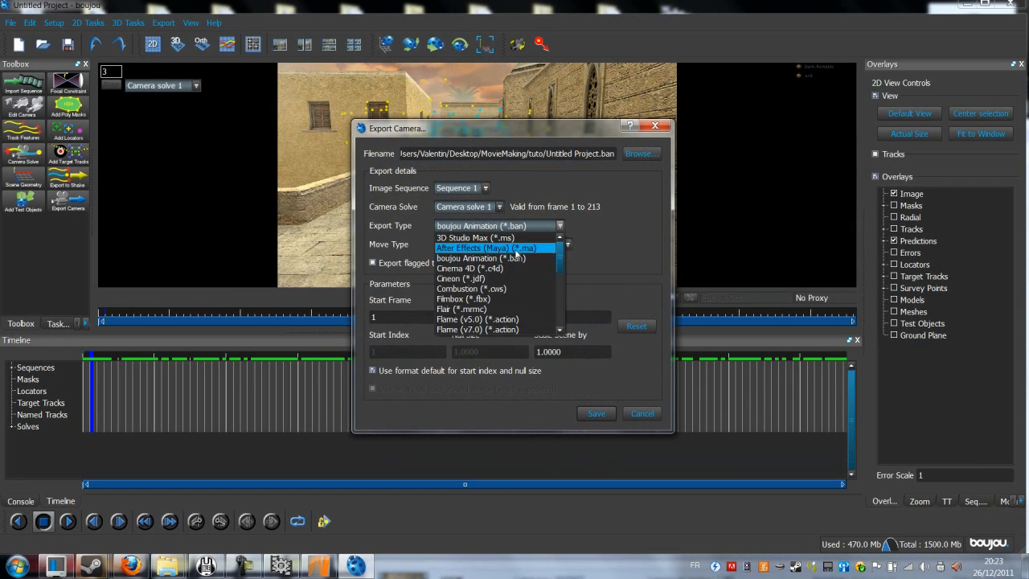
click(471, 267)
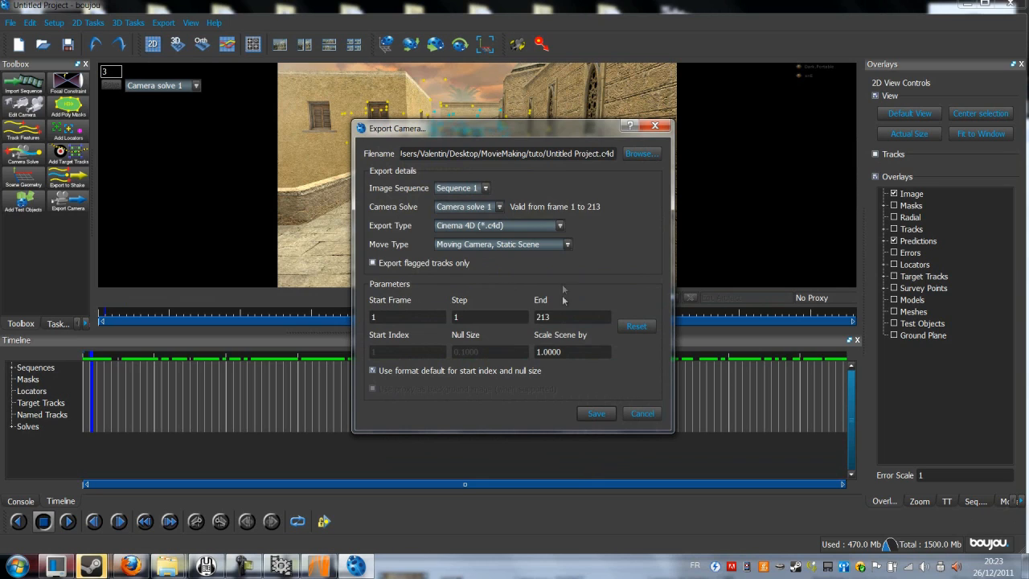
click(572, 350)
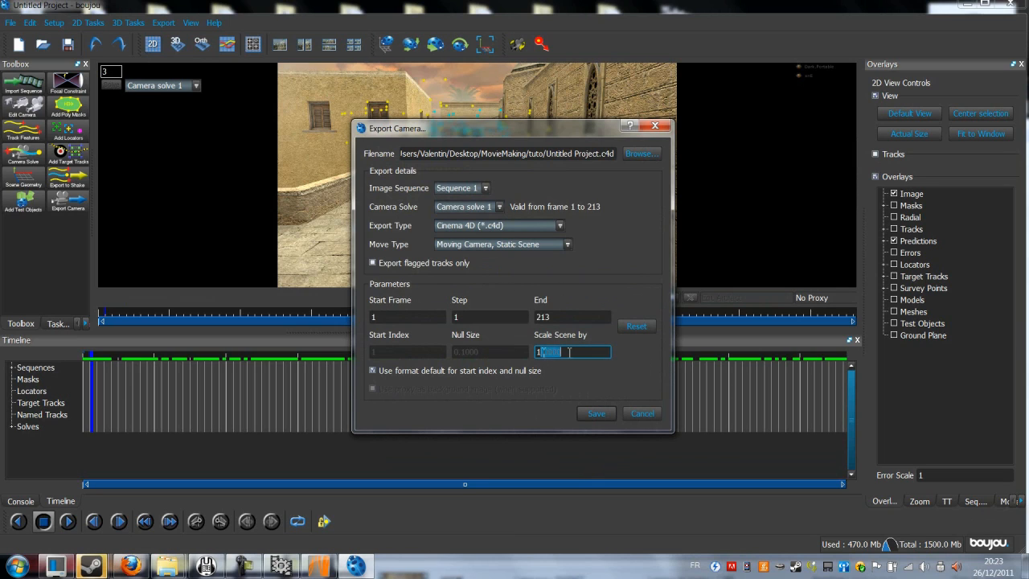
text(100)
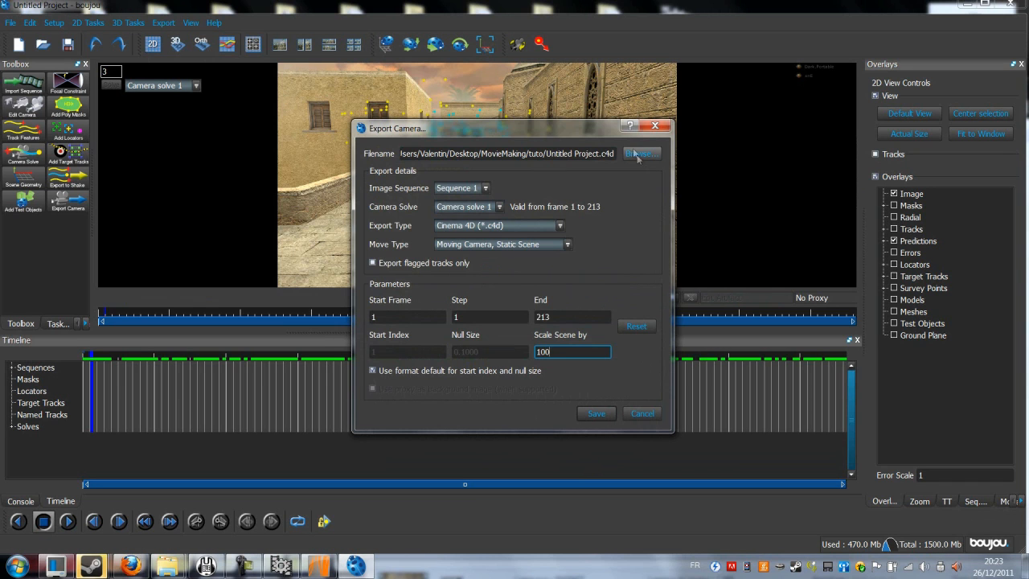
click(639, 153)
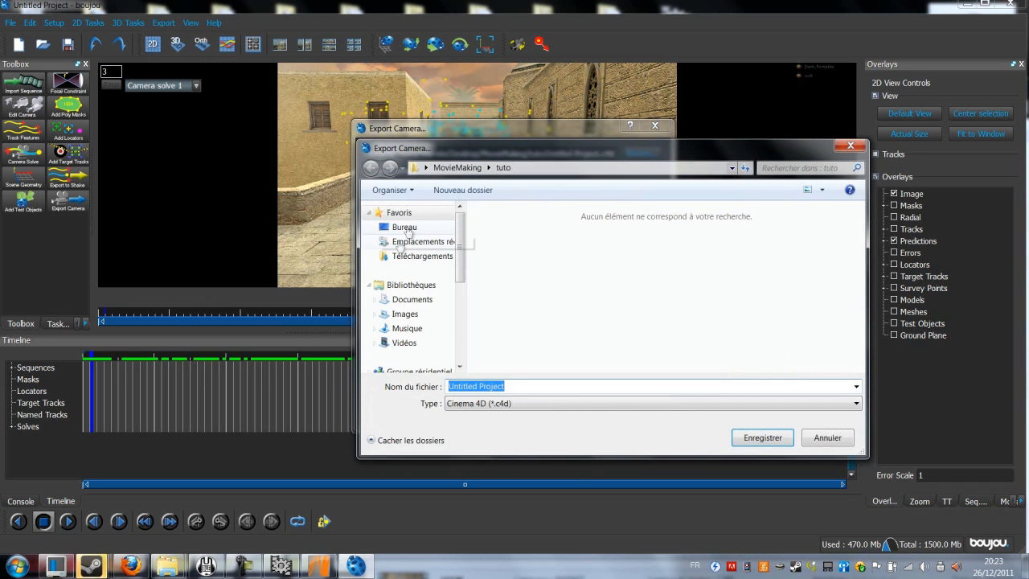
Pick the destination folder and save the Cinema 4D camera export
click(400, 227)
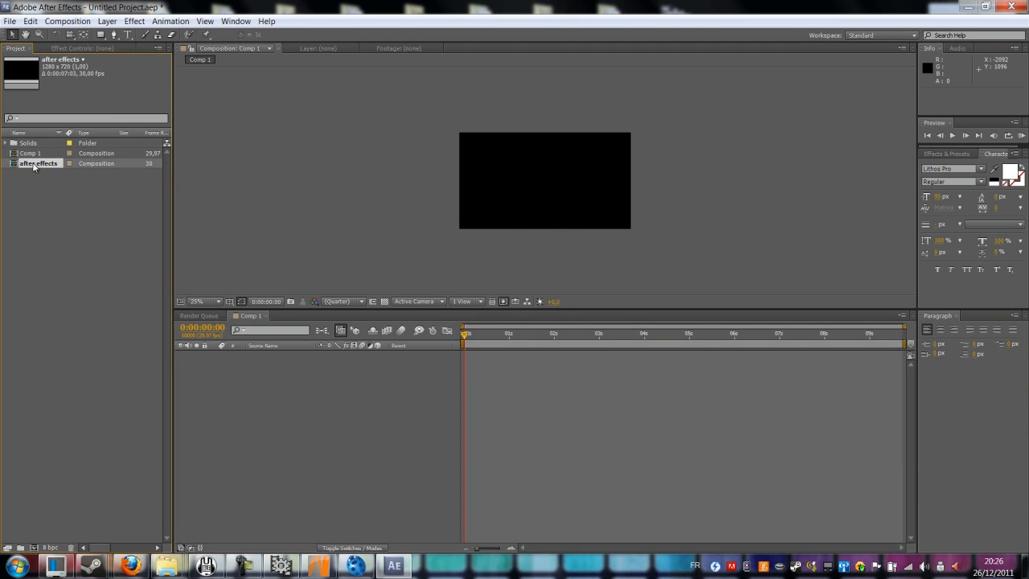
Open the 'after effects' composition and confirm its Composition Settings unchanged
double_click(39, 164)
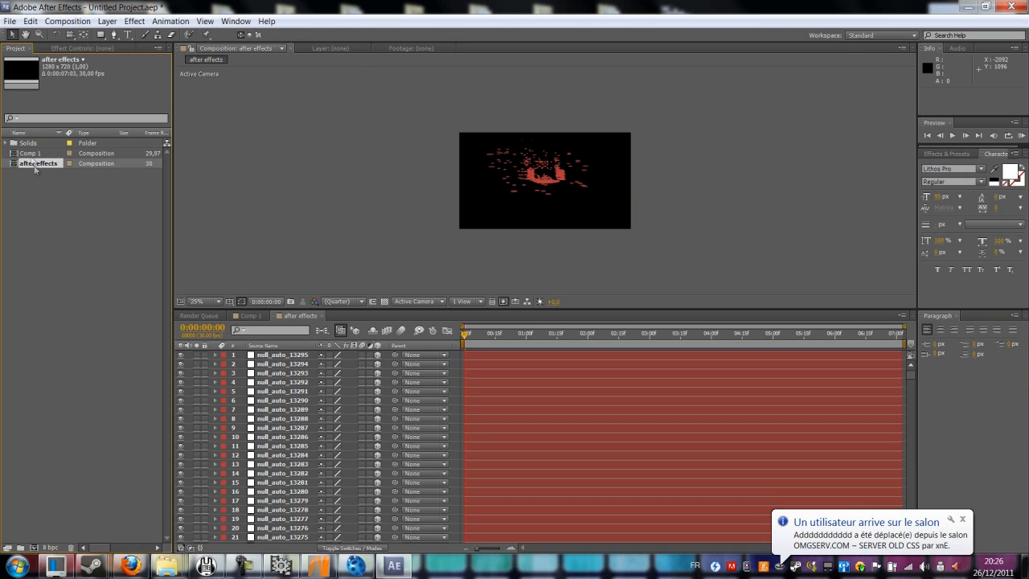
right_click(37, 163)
text(29,97)
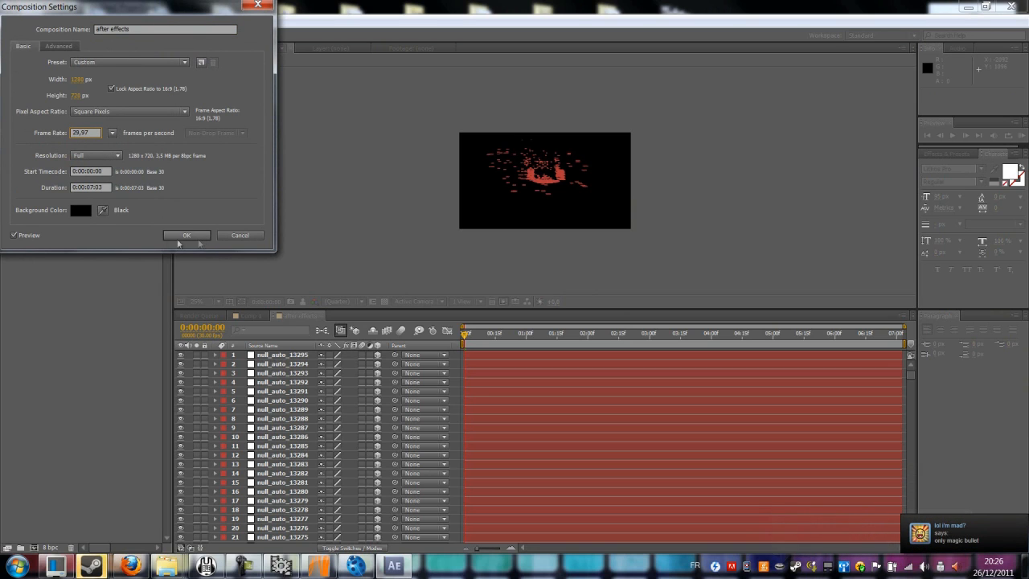
click(186, 235)
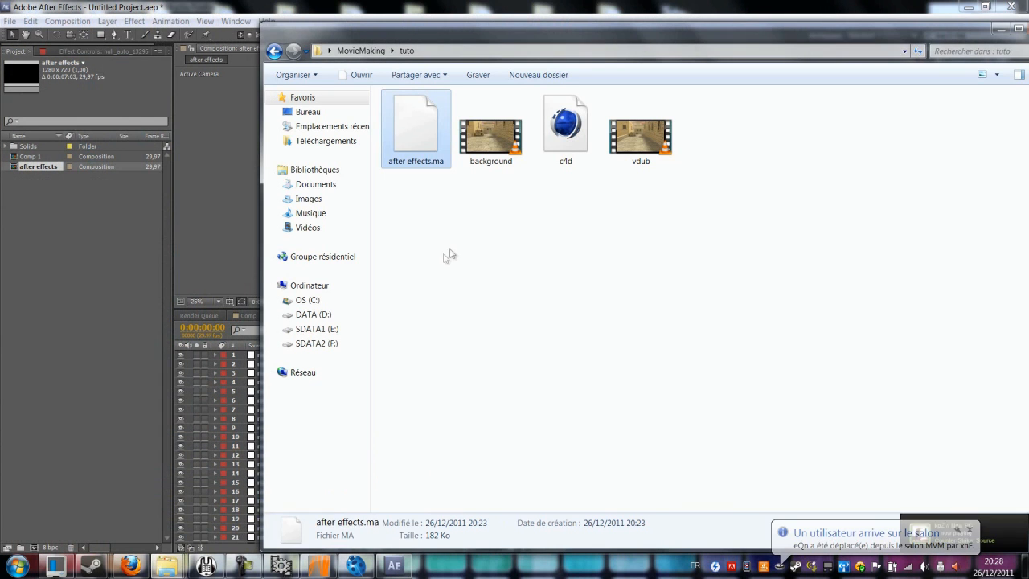
Import background.avi and place it as the bottom layer, then scrub to a later frame
click(393, 566)
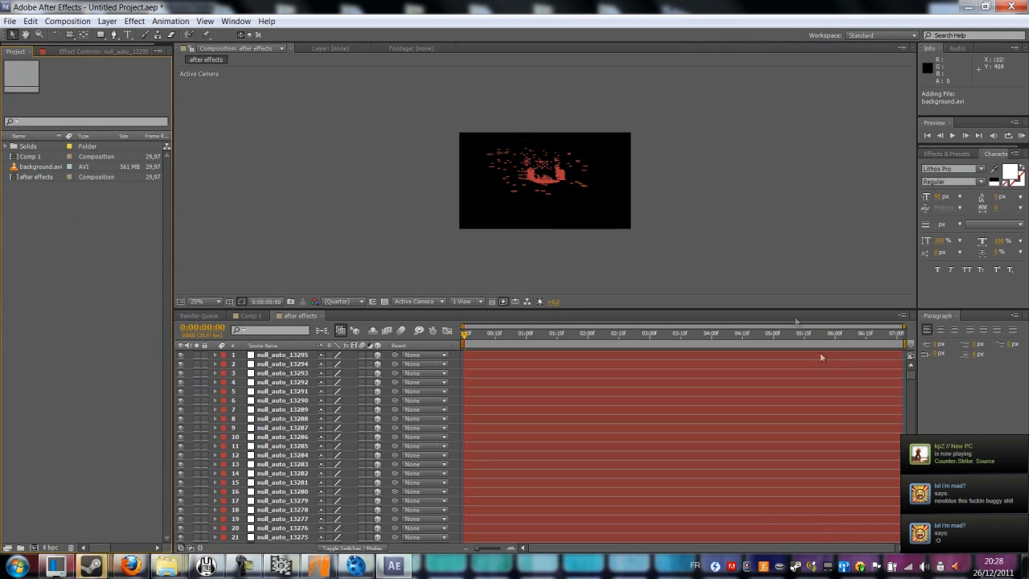
scroll(down, 3)
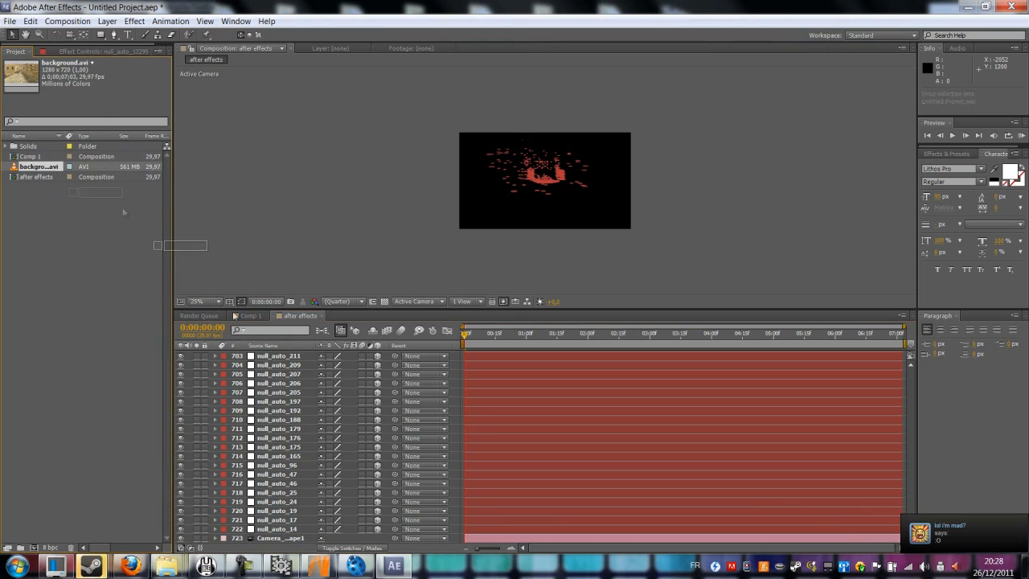
click(276, 540)
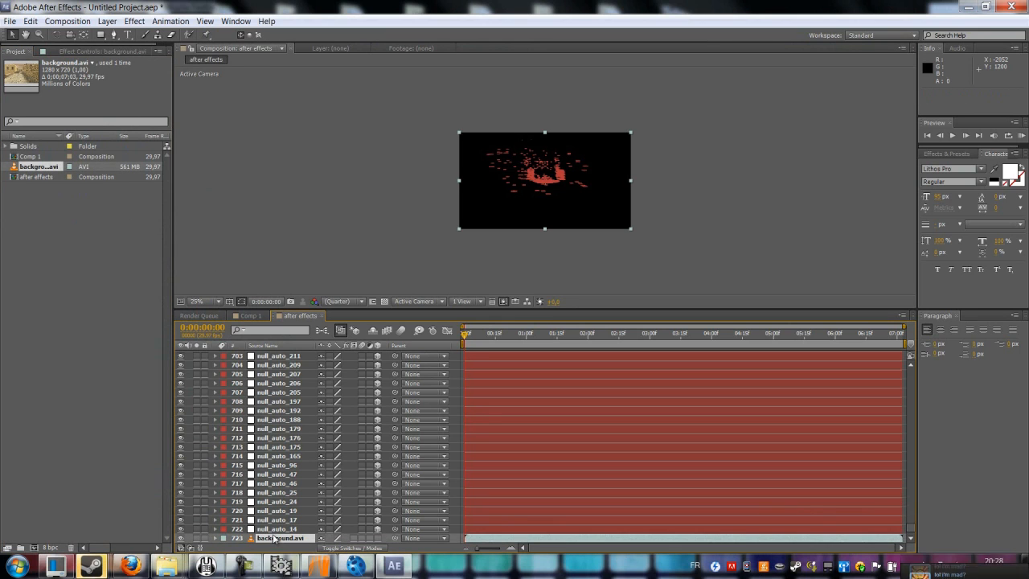
click(280, 537)
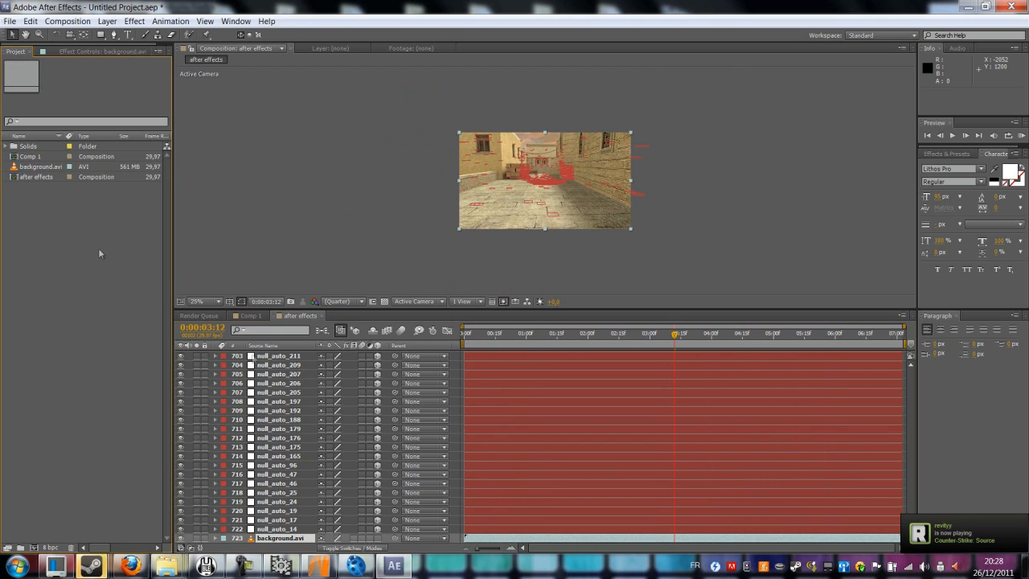
Create a new composition Comp 1 and type 'TUTORIA' as its text layer
right_click(99, 253)
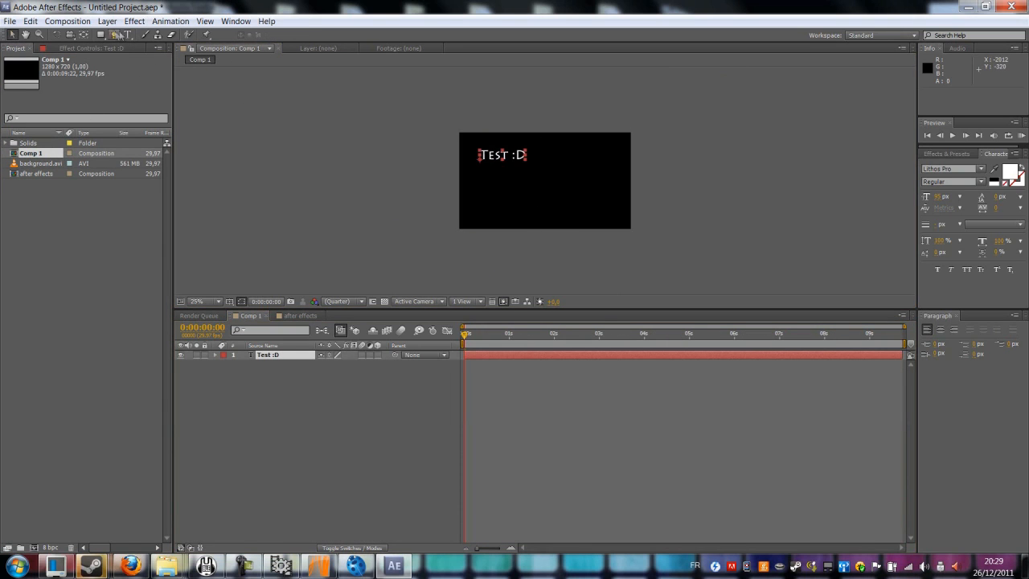
text(TUTORIA)
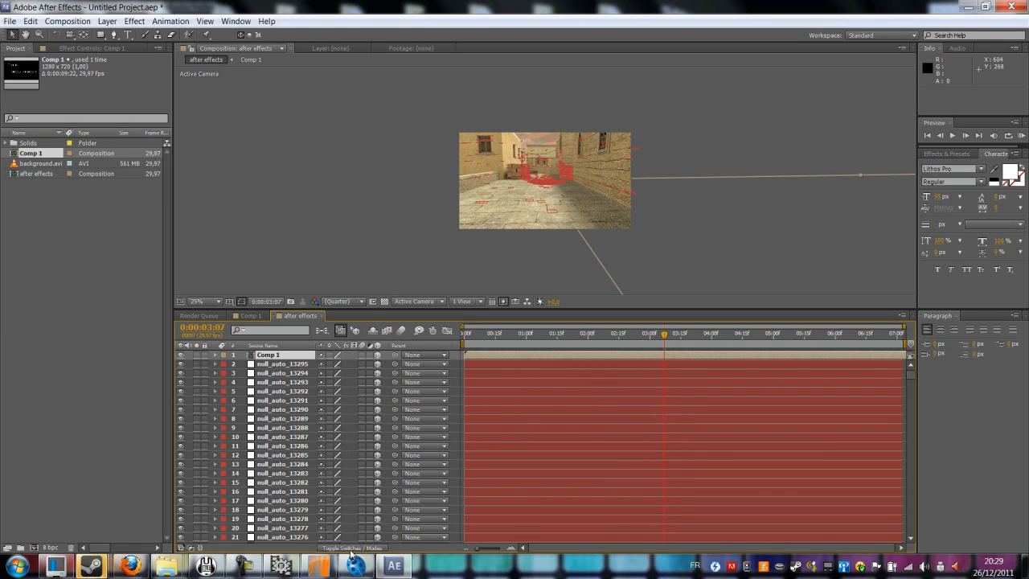
Make Comp 1 a 3D layer and check its placement from the Left and Top views
click(347, 550)
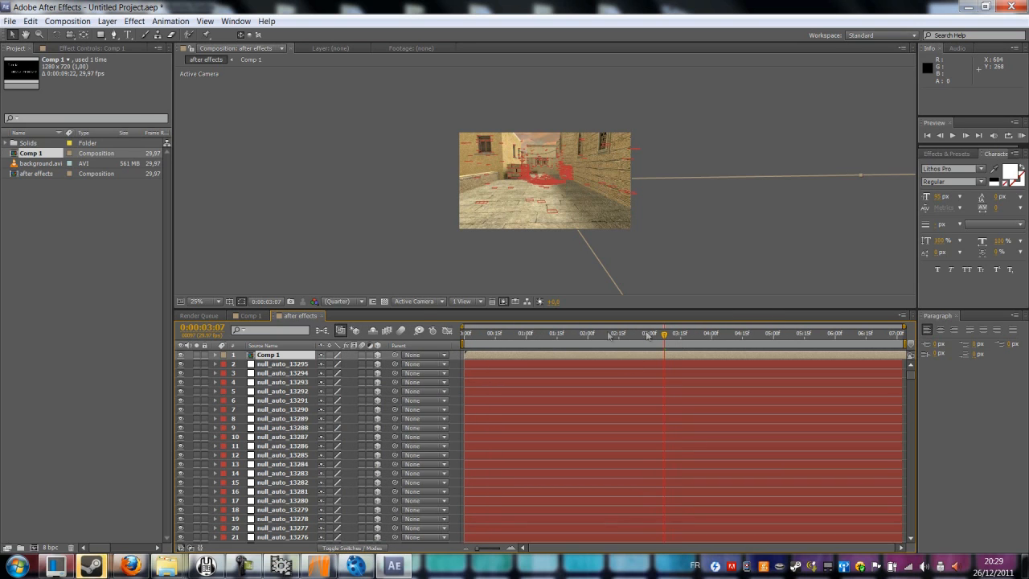
click(414, 302)
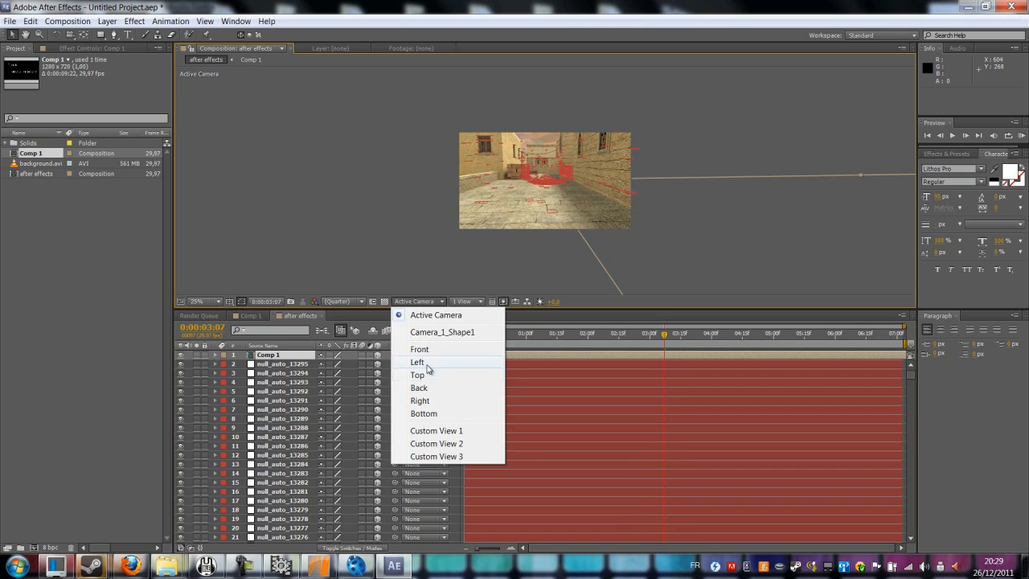
click(415, 362)
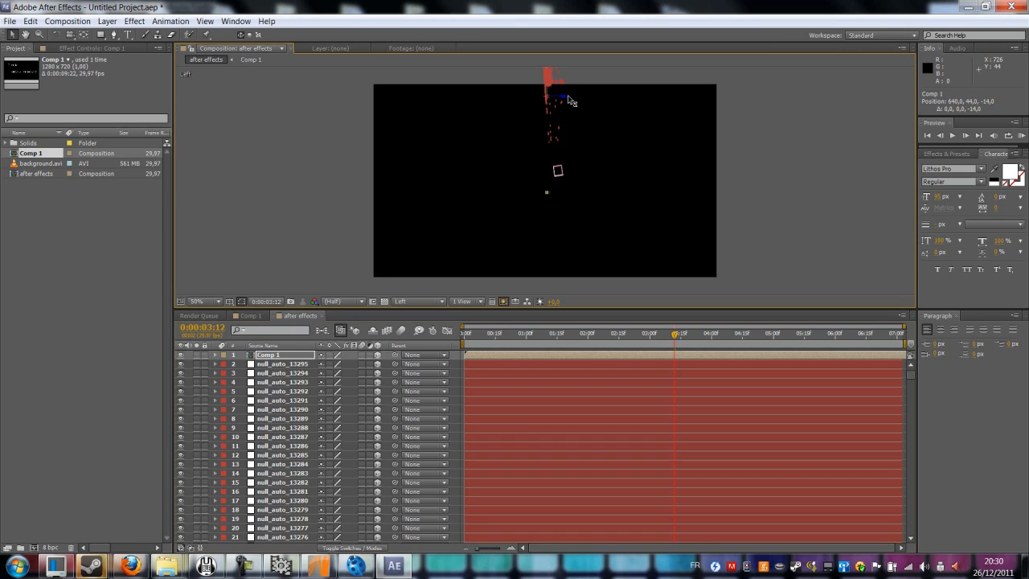
click(416, 303)
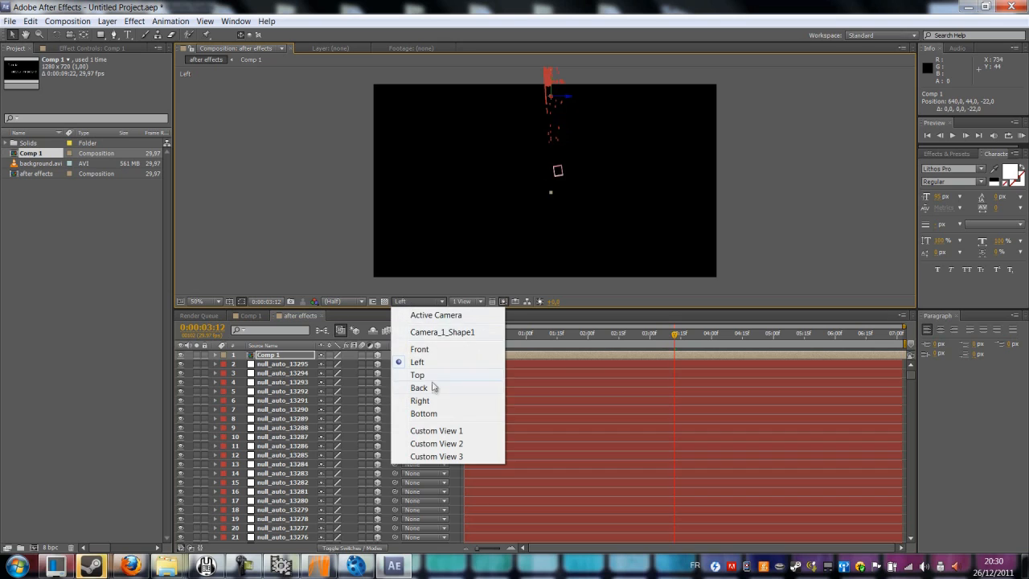
click(416, 374)
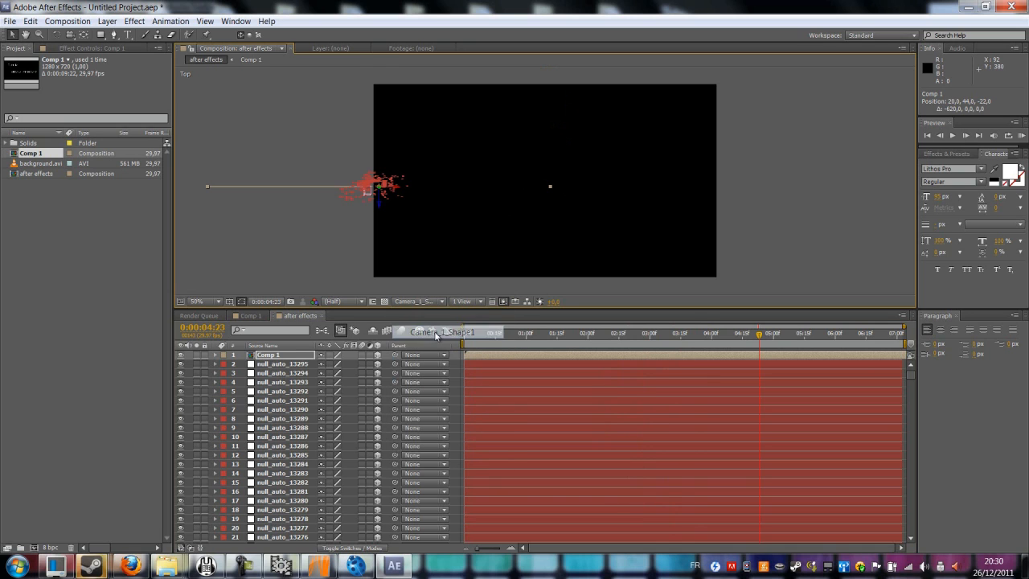
View the scene through Camera_1_Shape1 and return to the Active Camera view
click(416, 302)
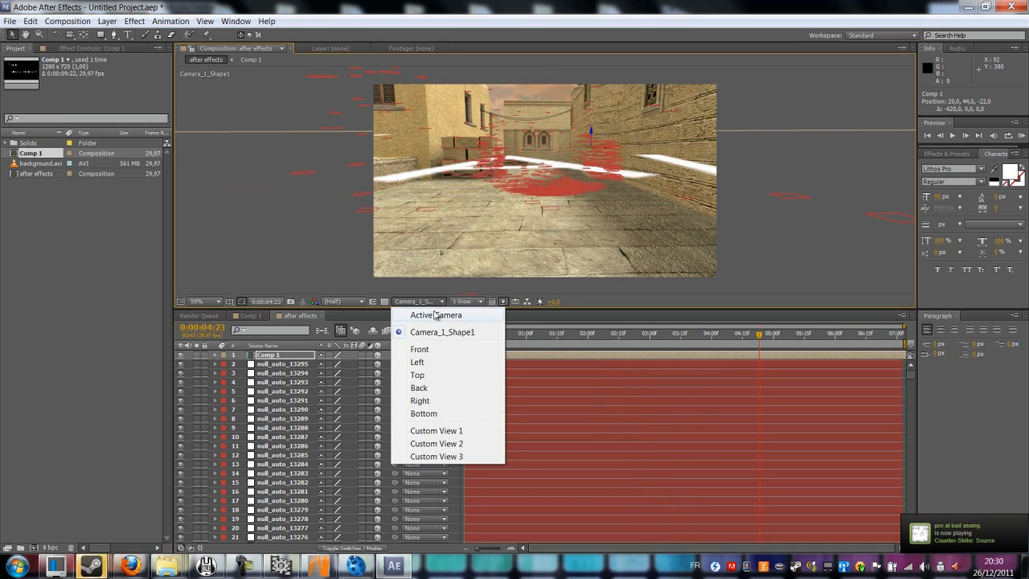
click(437, 315)
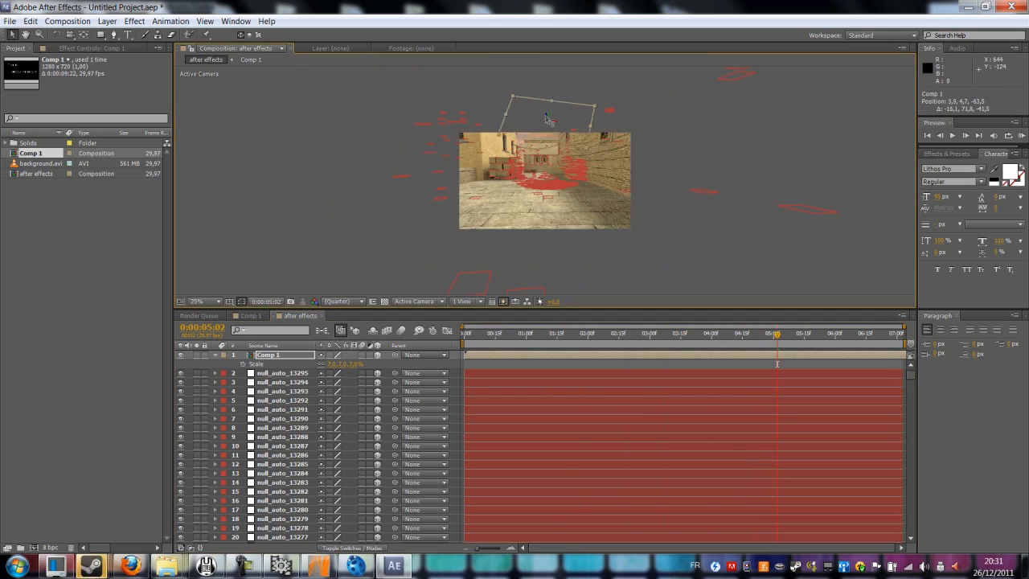
click(828, 332)
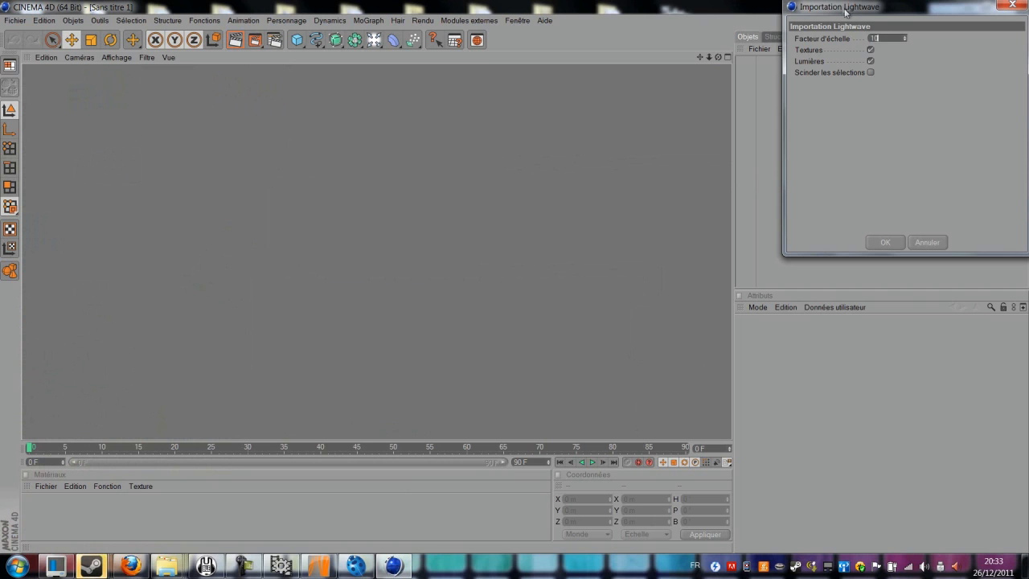
Drag the exported .lws camera scene into Cinema 4D to import it
drag(839, 7, 506, 113)
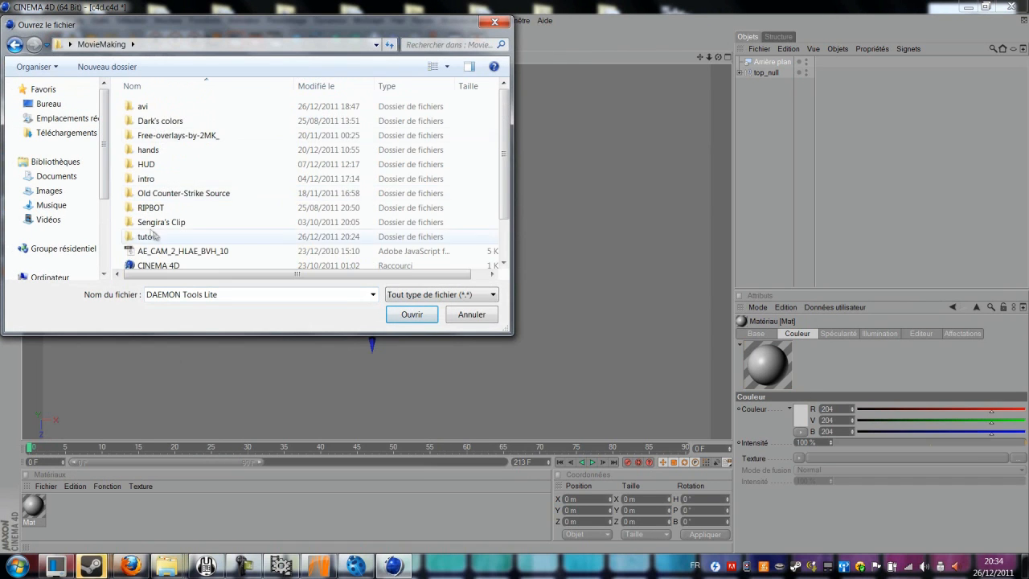
Load the background video into the material and set its texture projection to Frontale
click(411, 314)
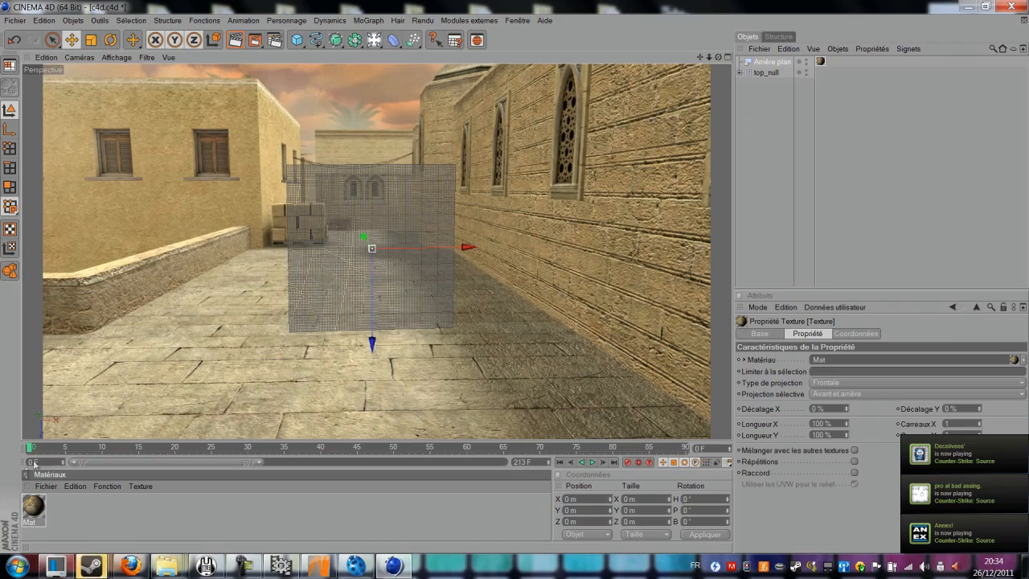
click(345, 463)
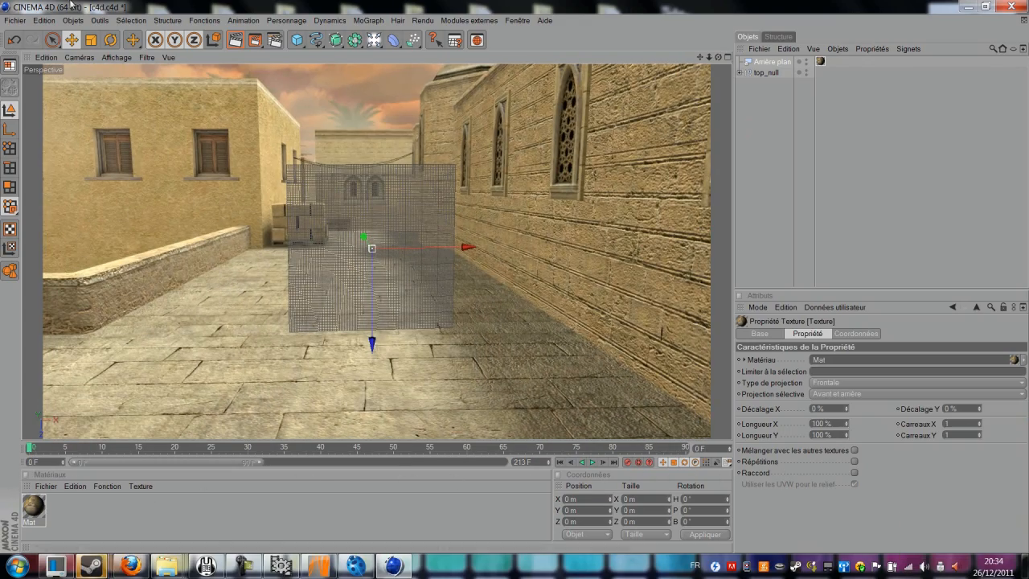
Add a MoGraph Objet Texte and move it deeper and sideways into the alley
click(370, 19)
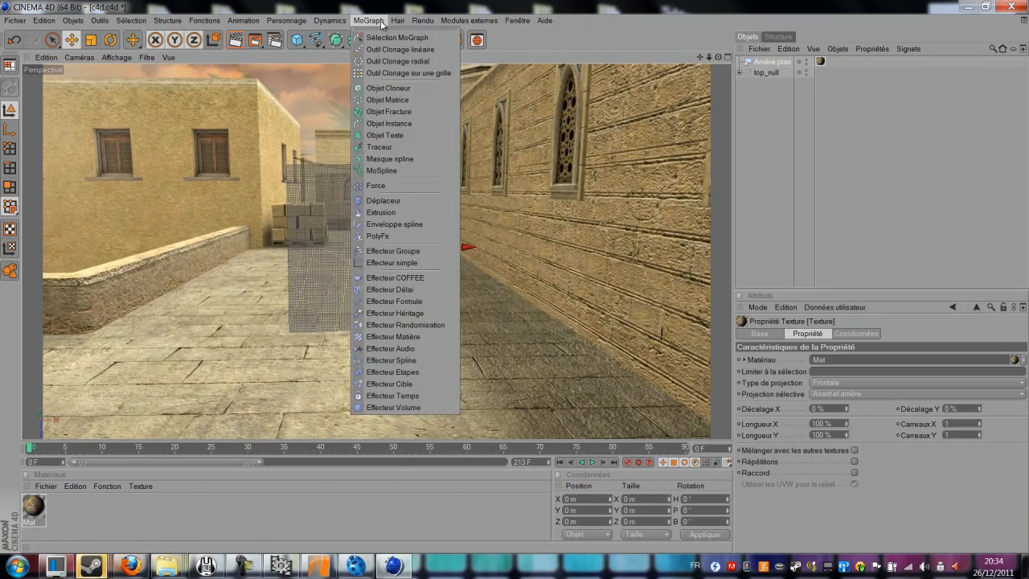
click(383, 135)
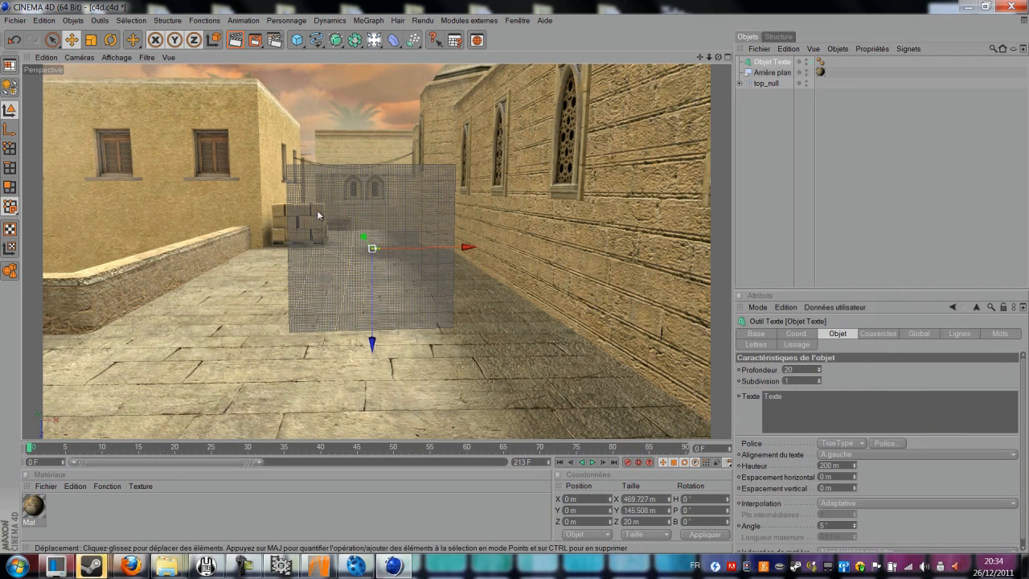
drag(371, 345, 371, 250)
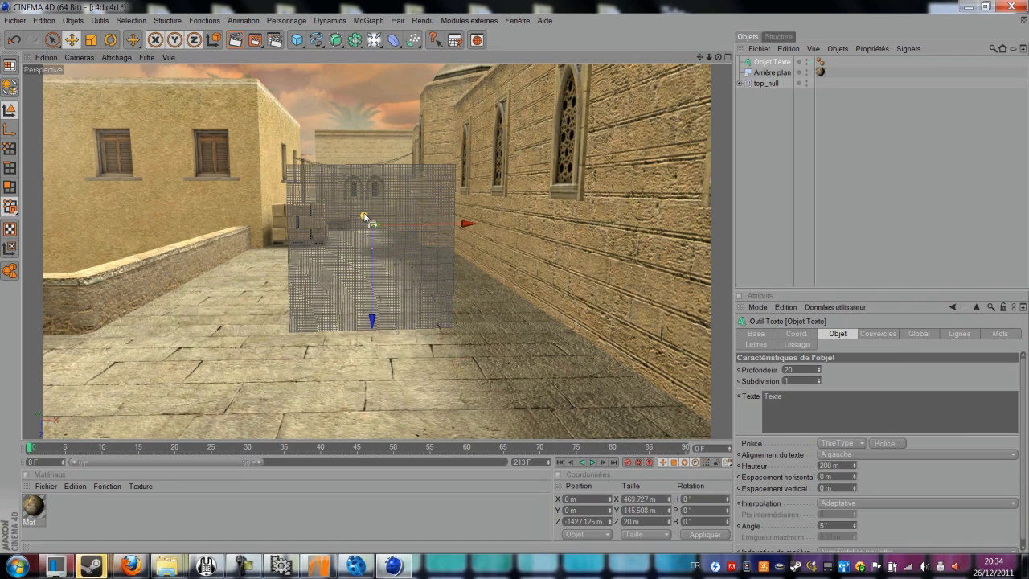
drag(371, 225, 392, 245)
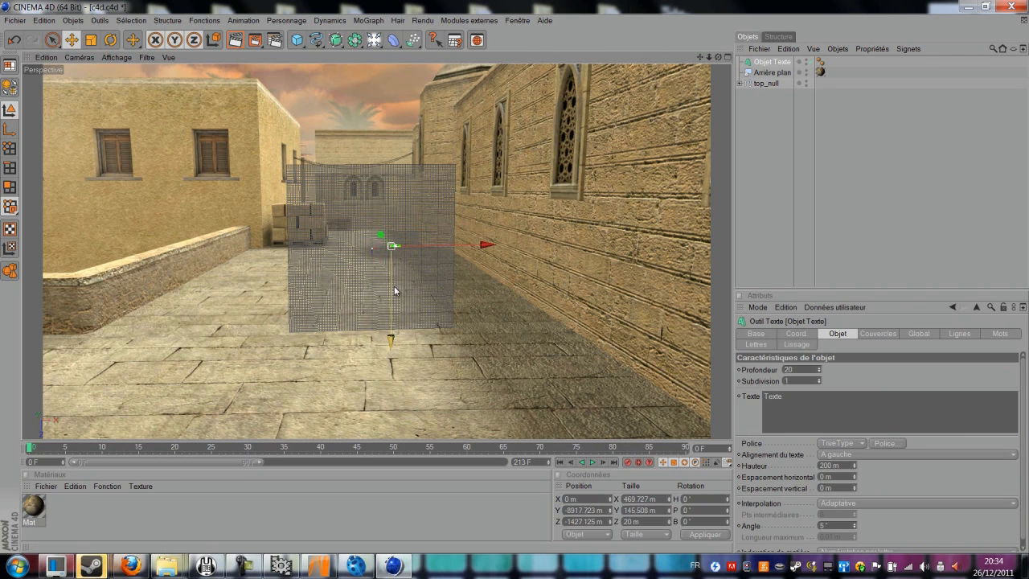